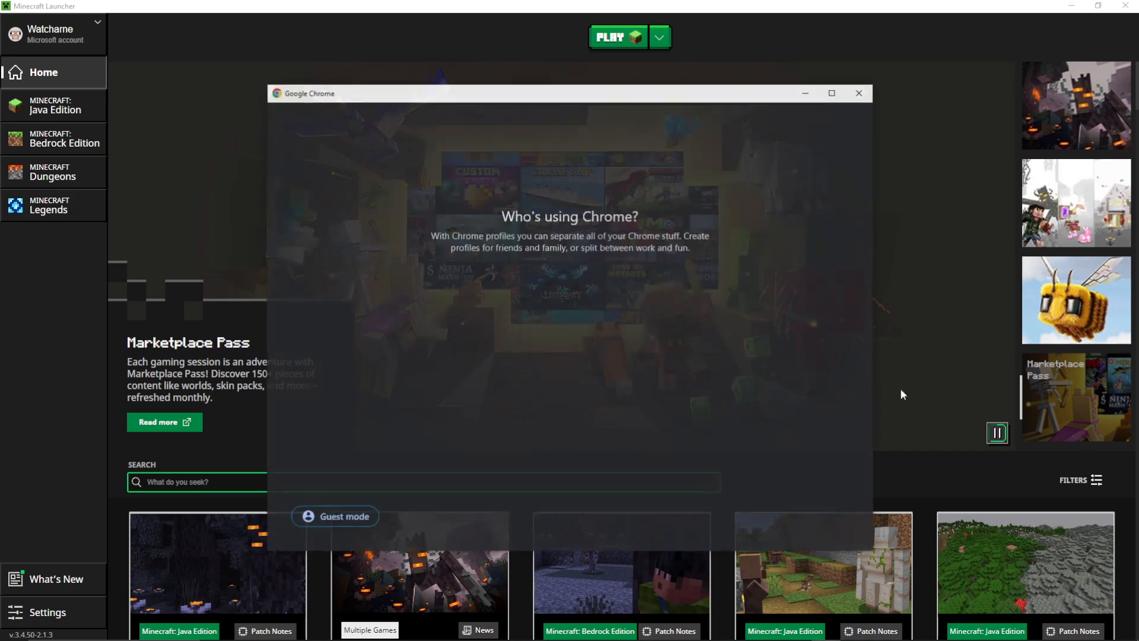
Pick a Chrome profile, open optifine.net from the search results, and view its FAQ page.
left_click(858, 93)
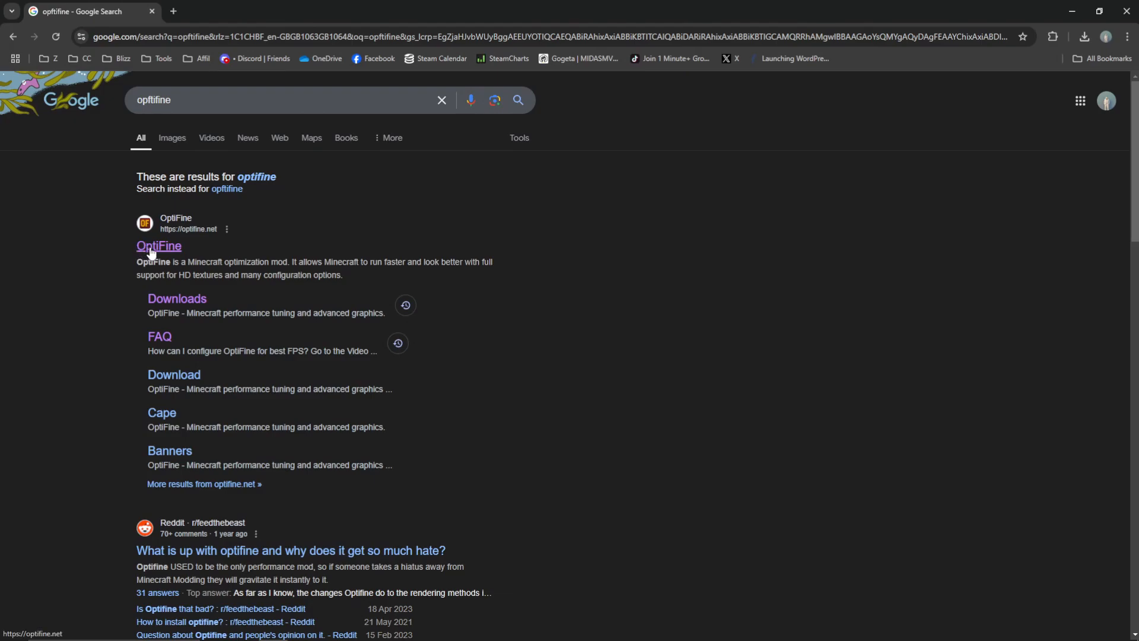
left_click(159, 245)
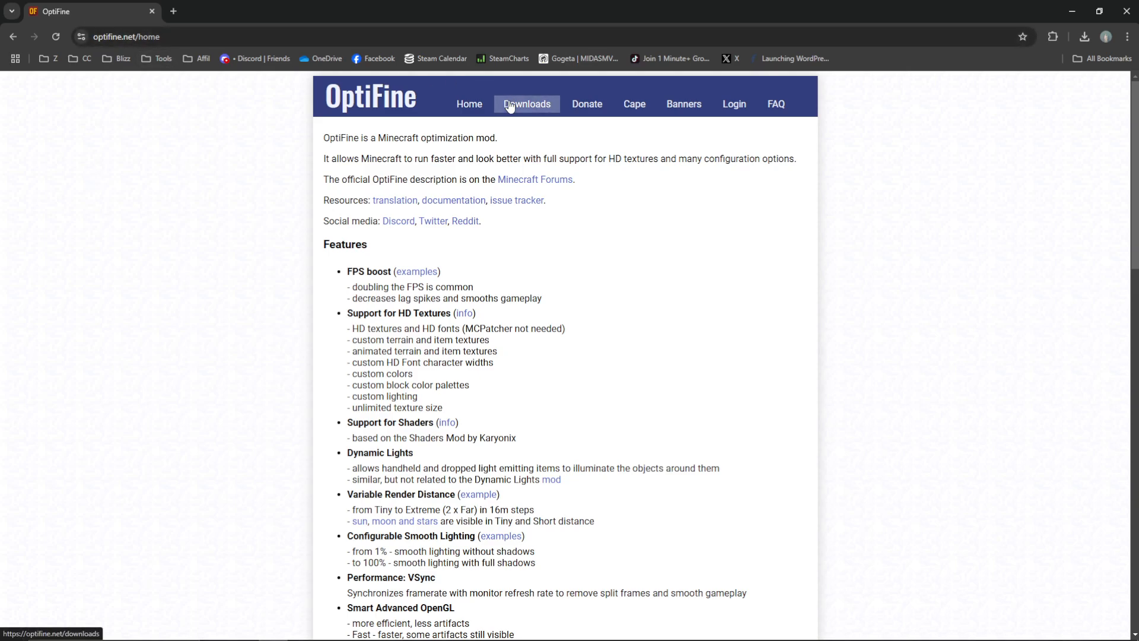
left_click(774, 103)
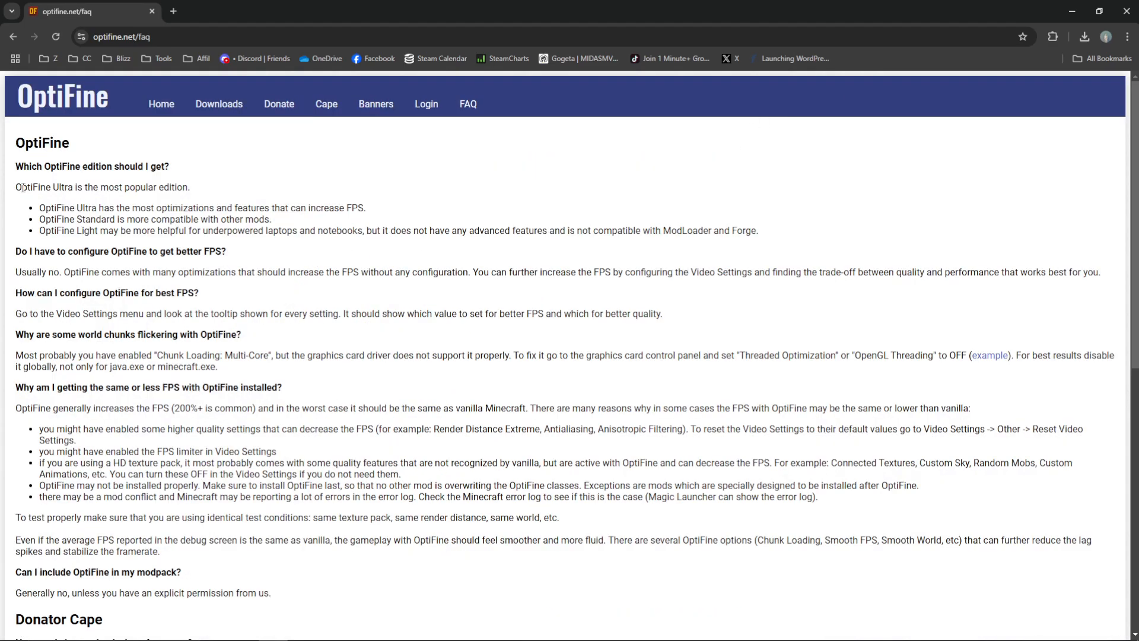
left_click_drag(16, 187, 239, 207)
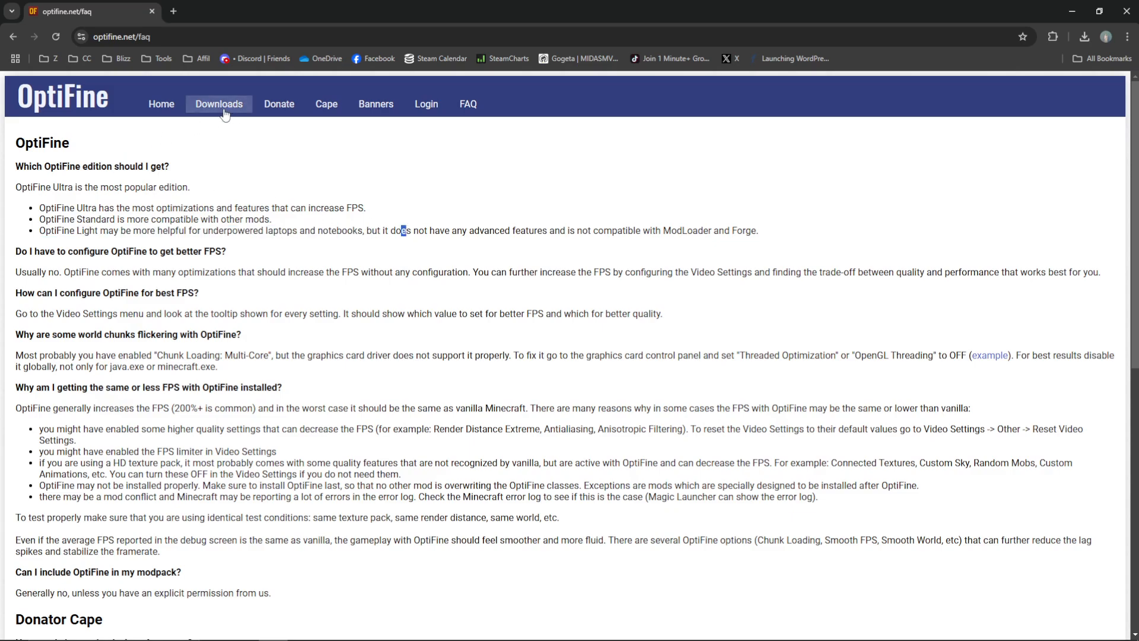
On the Downloads page, choose the J3 pre2 preview build for Minecraft 1.21.4.
left_click(219, 104)
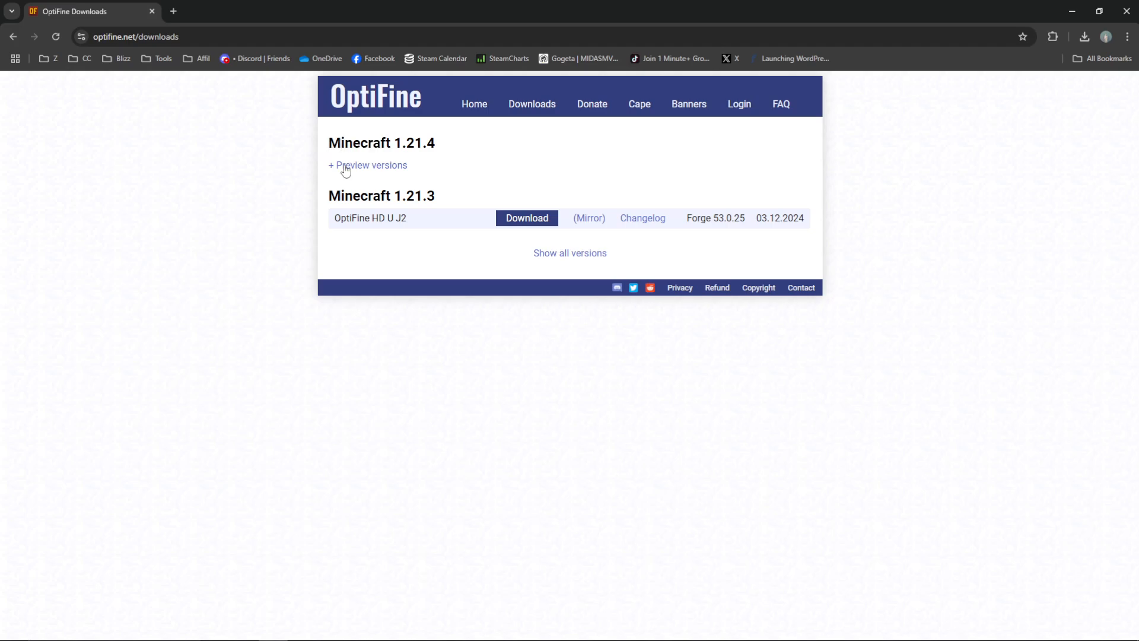
left_click(369, 165)
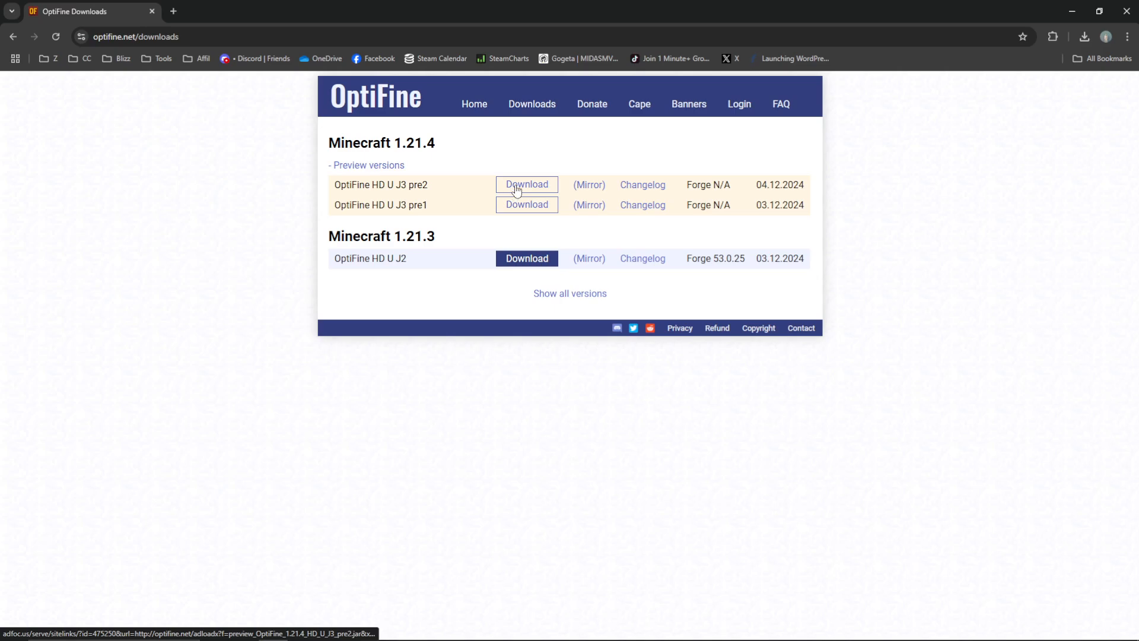
left_click(526, 184)
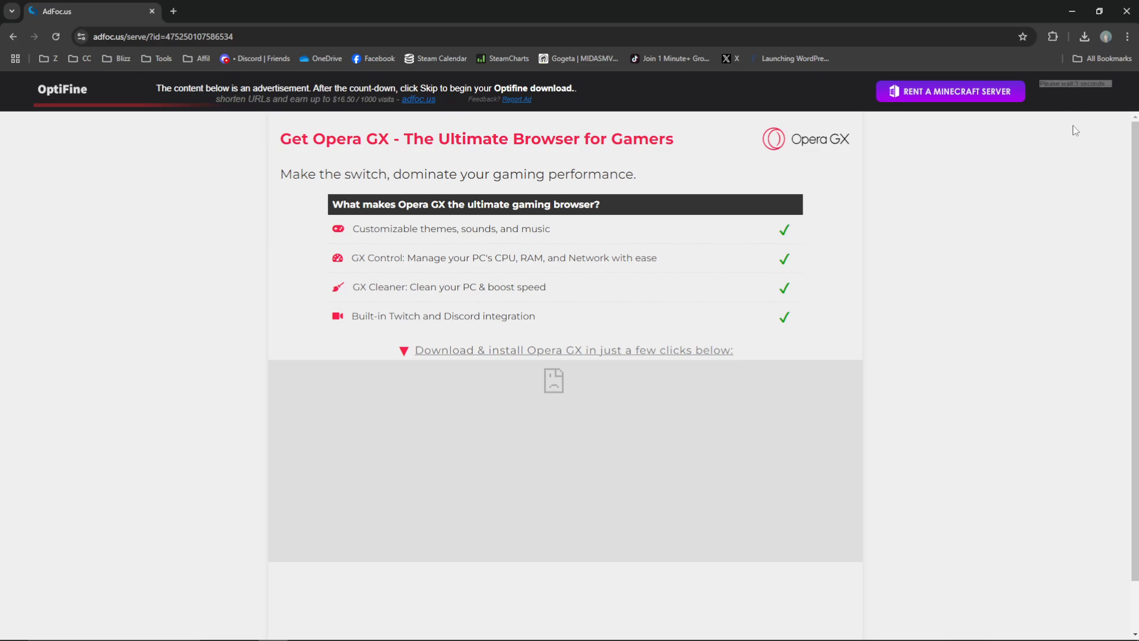
mouse_move(934, 142)
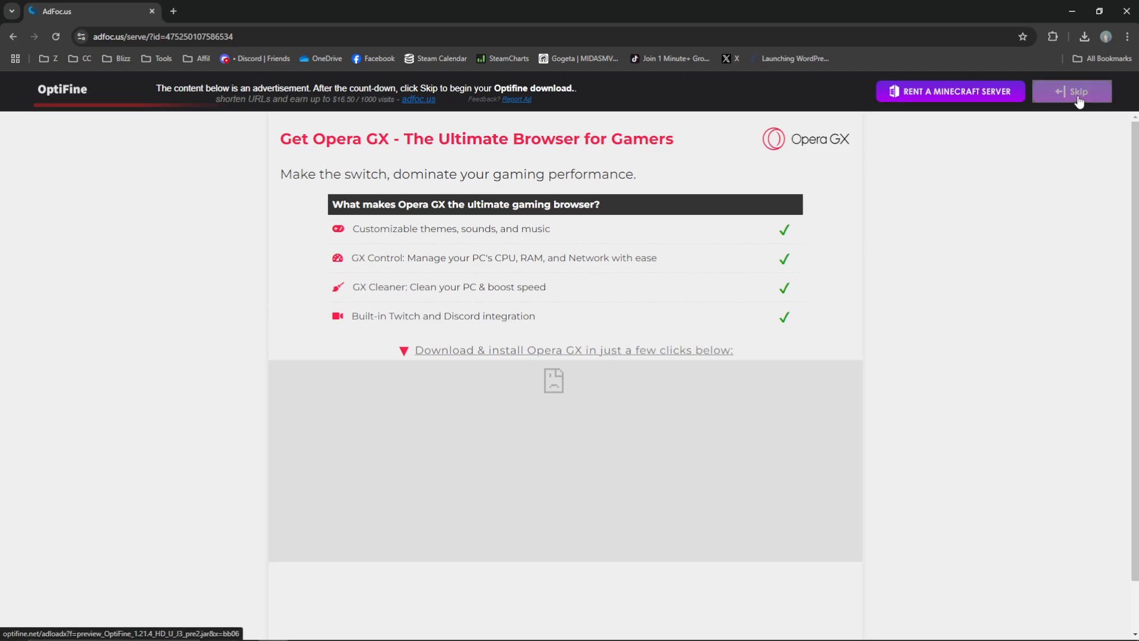
Skip the ad page and download the OptiFine jar, checking download progress.
left_click(1071, 91)
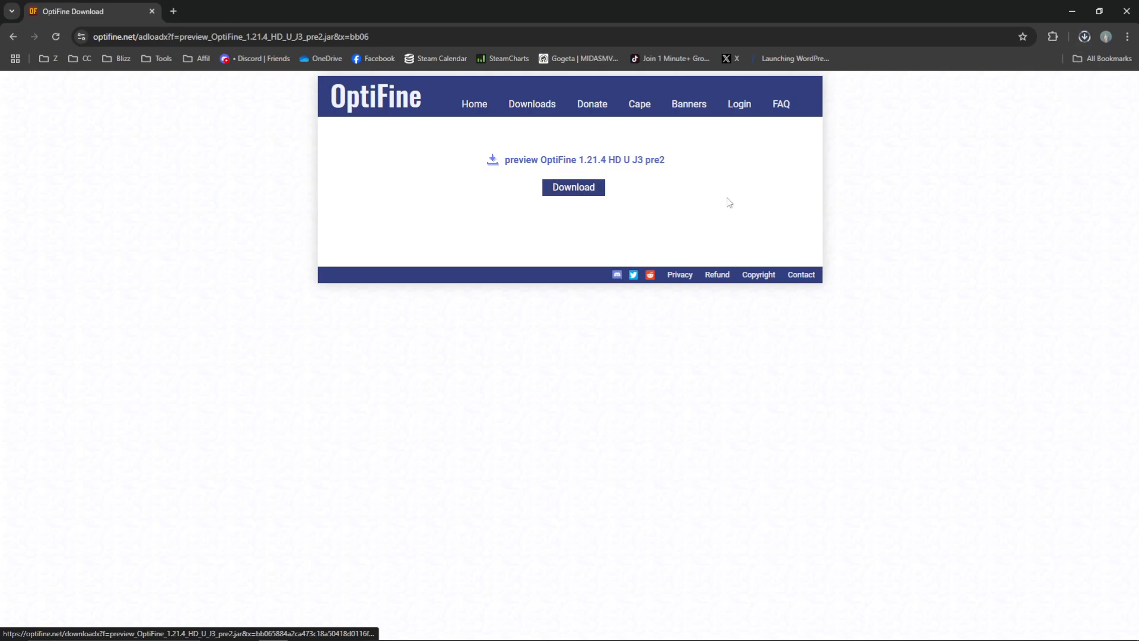
left_click(573, 188)
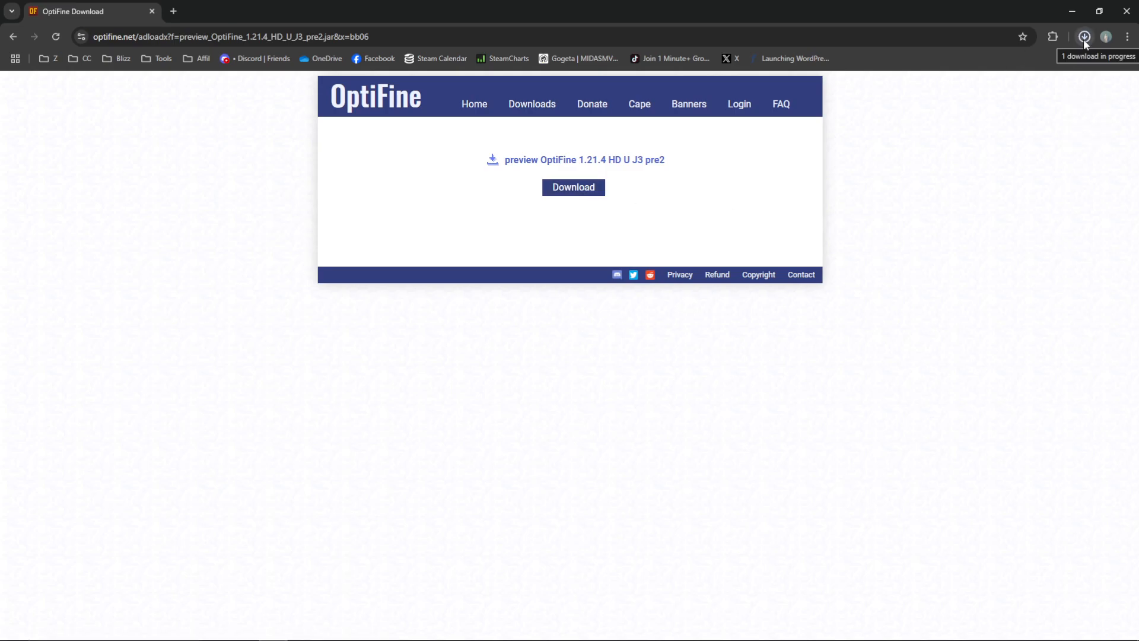
left_click(1084, 37)
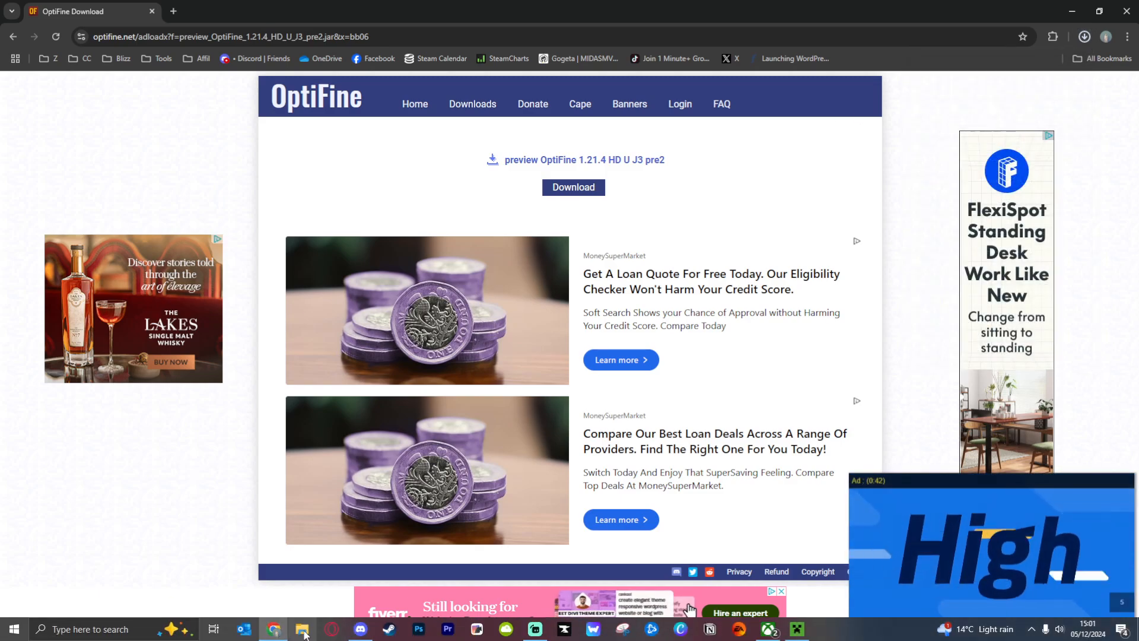
Run the newest OptiFine jar from Downloads, try Install, and dismiss the missing-1.21.4 error.
left_click(302, 629)
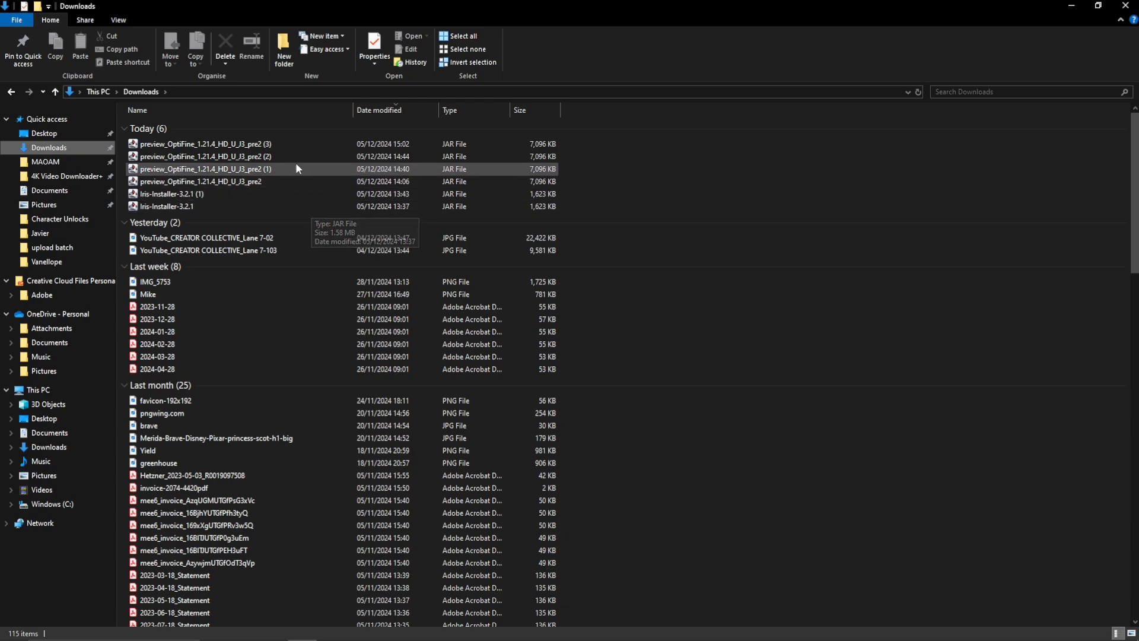
left_click(204, 143)
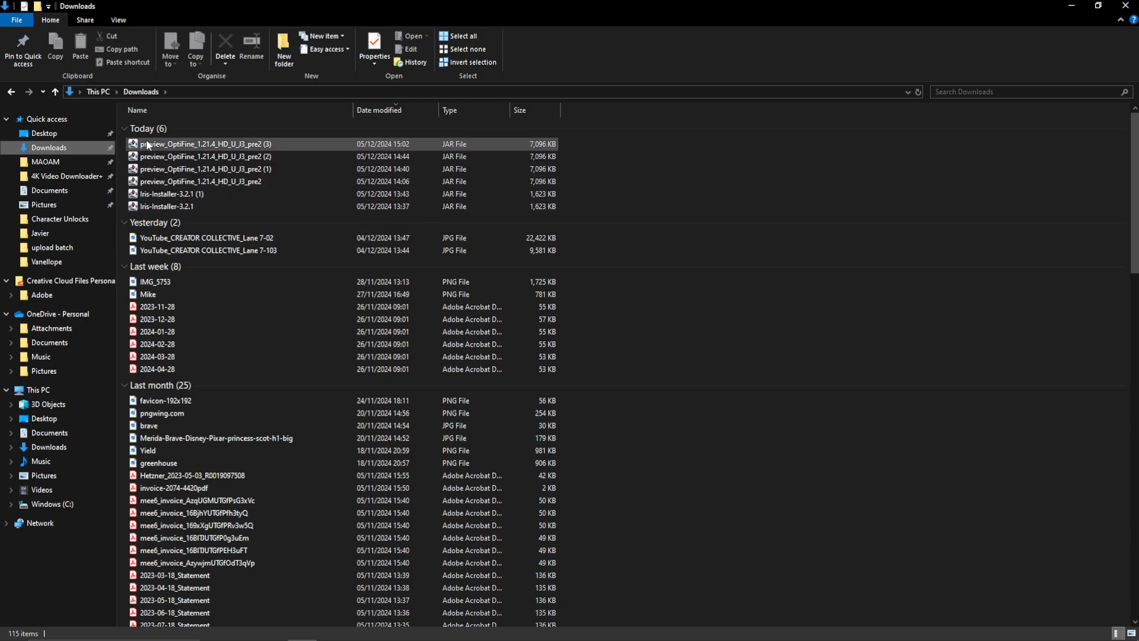
mouse_move(197, 149)
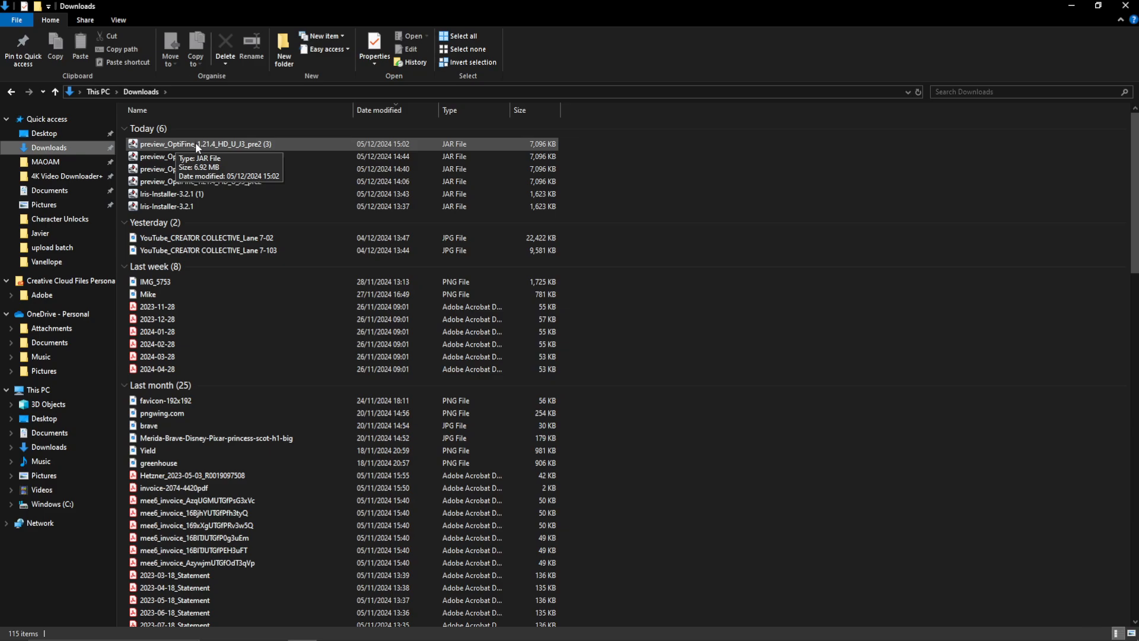
double_click(203, 143)
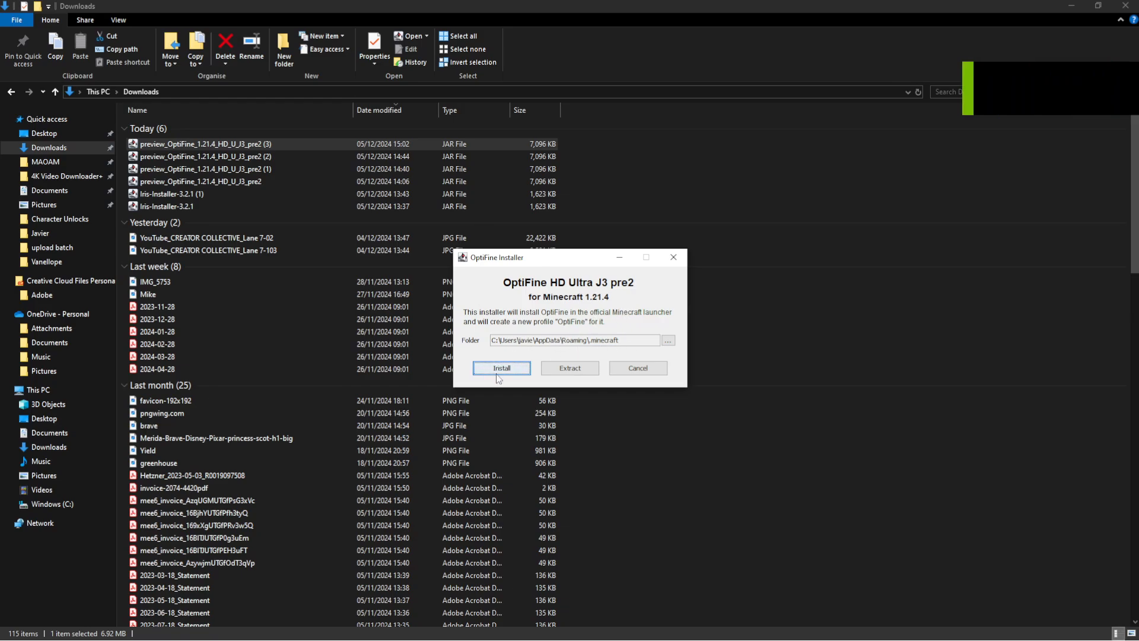
left_click(502, 368)
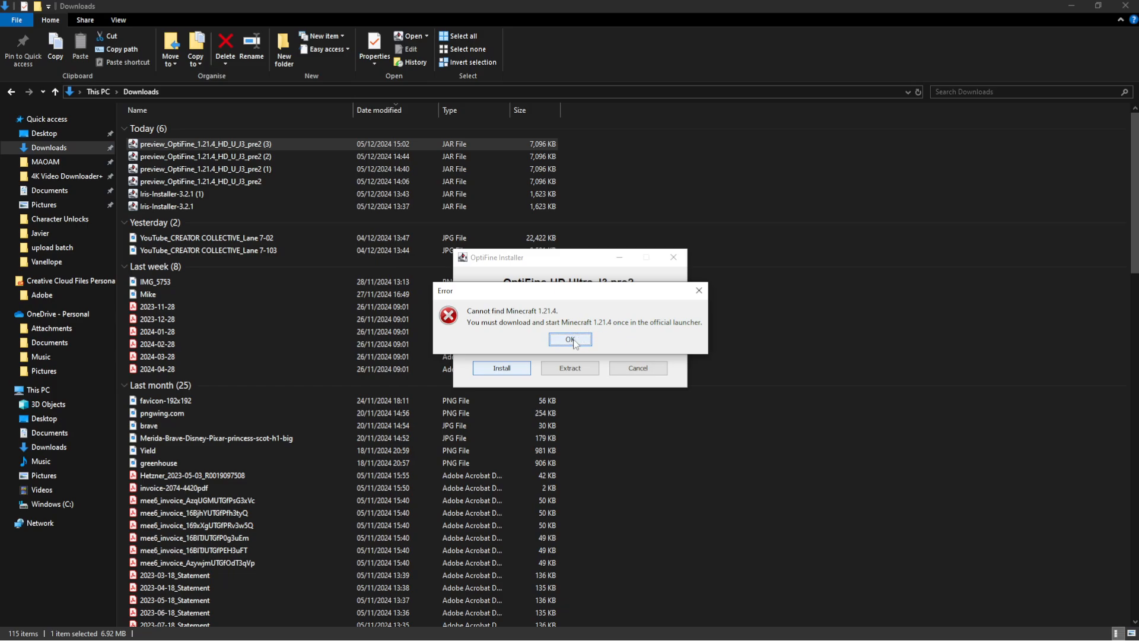
left_click(570, 340)
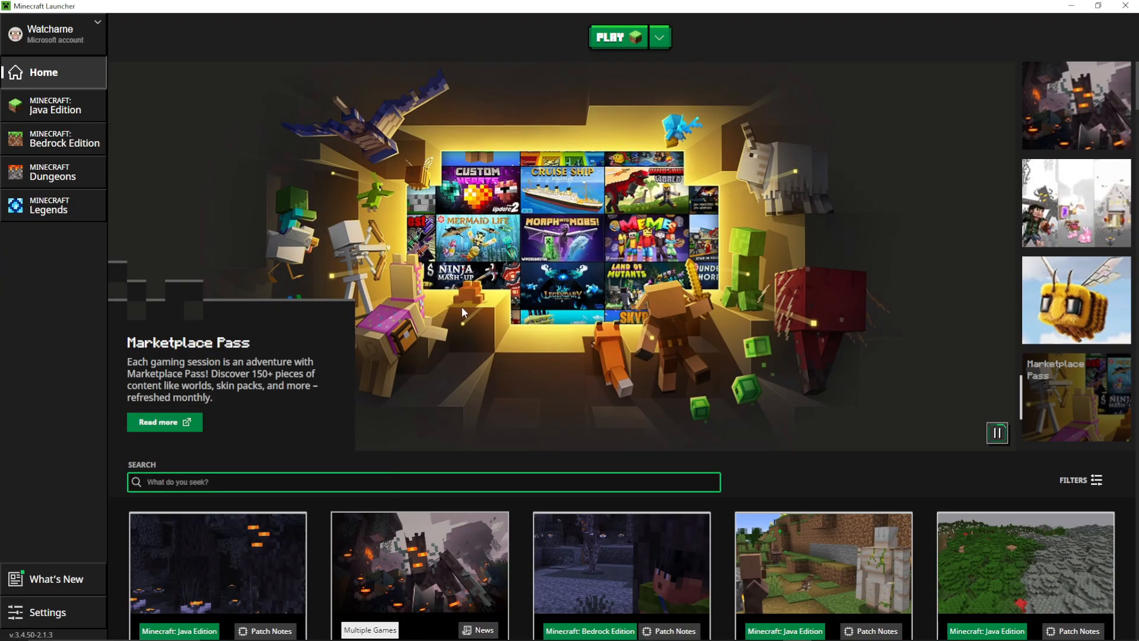
mouse_move(657, 37)
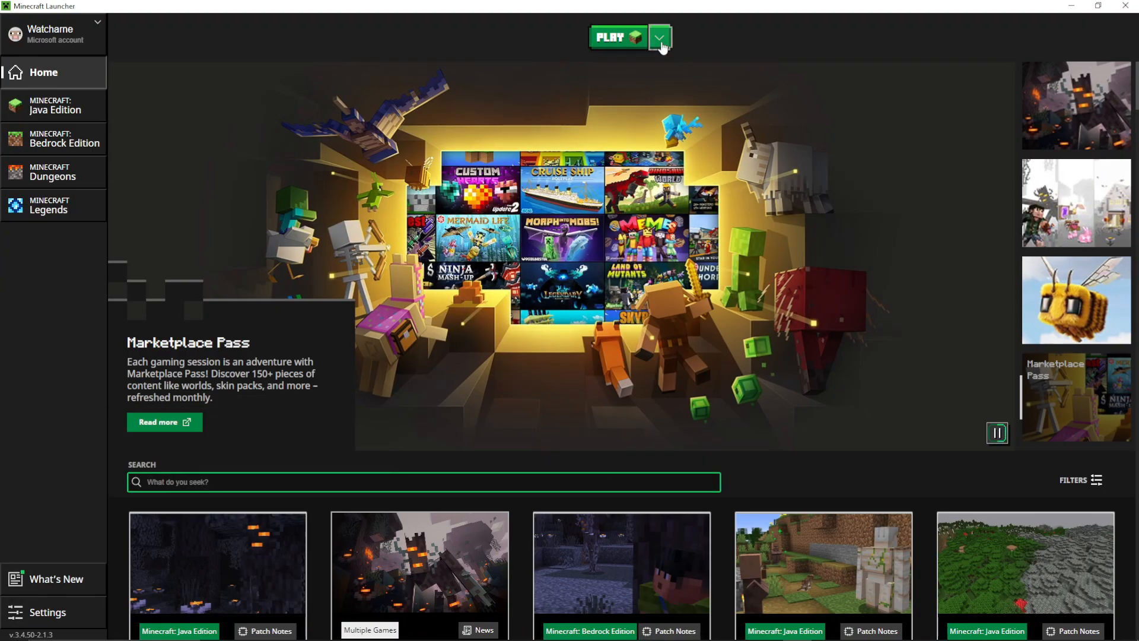
Choose Java Edition's Latest release 1.21.4 in the launcher and launch it.
left_click(659, 37)
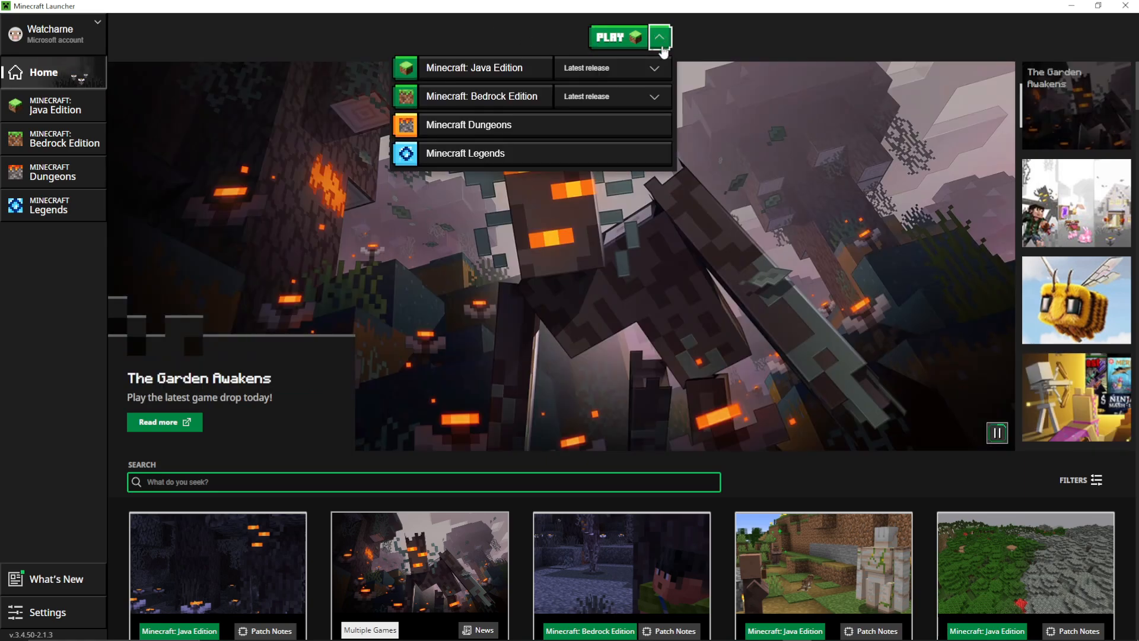
left_click(611, 68)
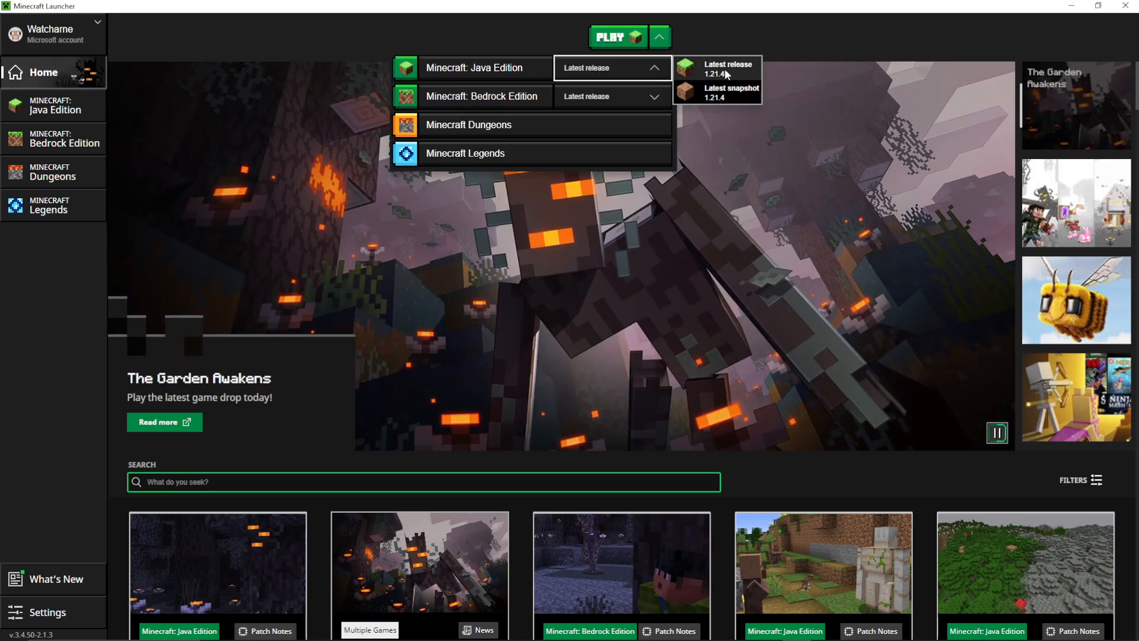
left_click(617, 37)
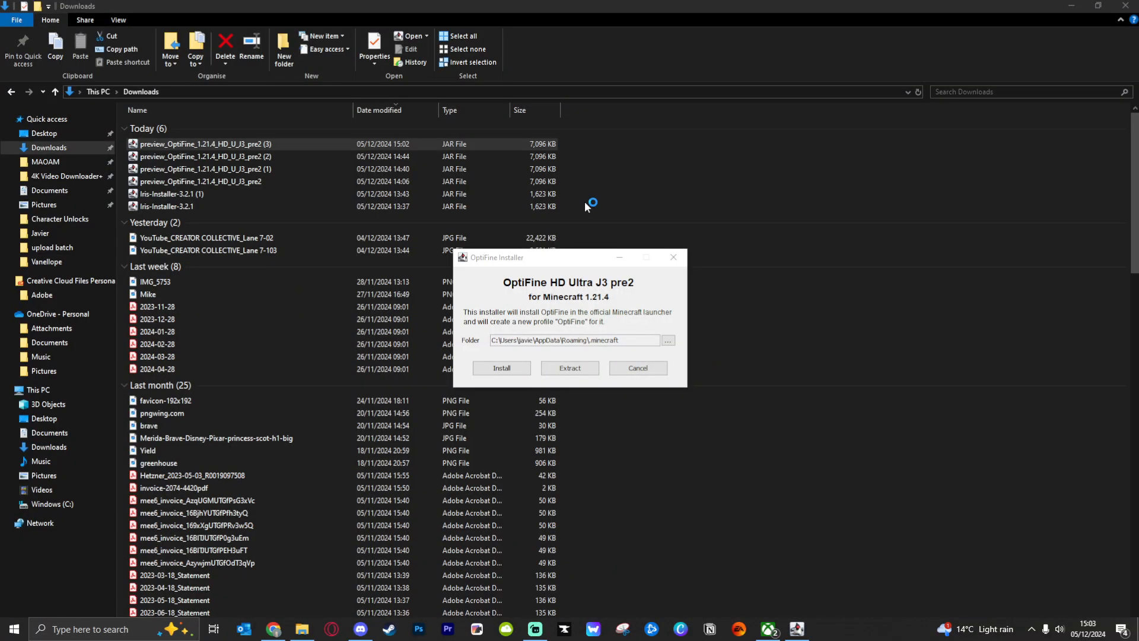
Close Minecraft 1.21.4 after its first launch, then install OptiFine and acknowledge success.
left_click(501, 368)
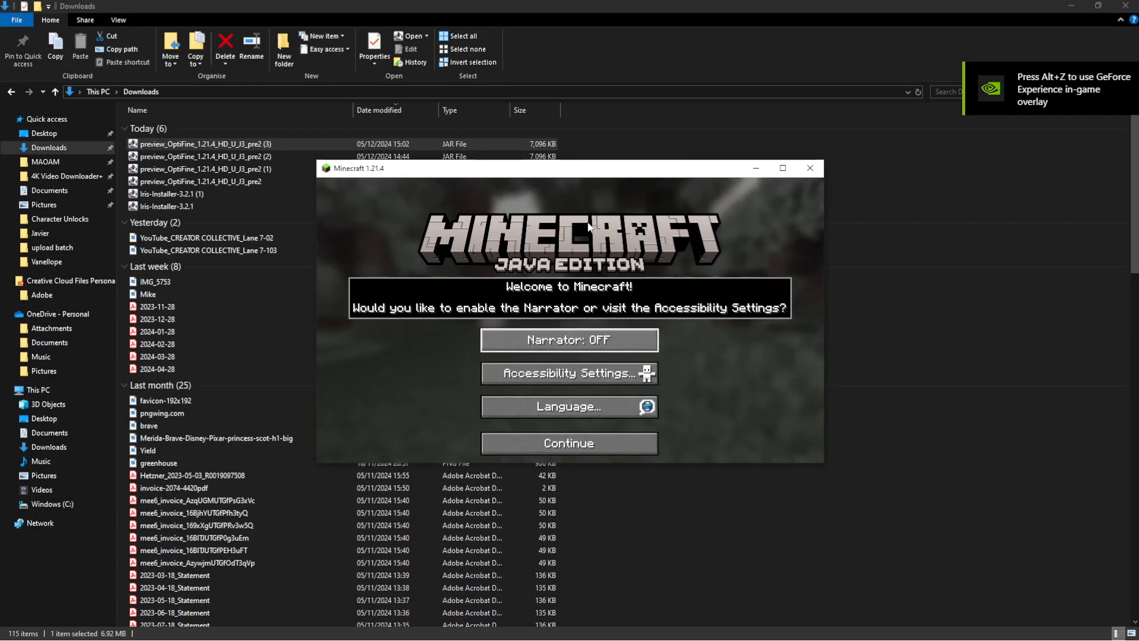
mouse_move(568, 372)
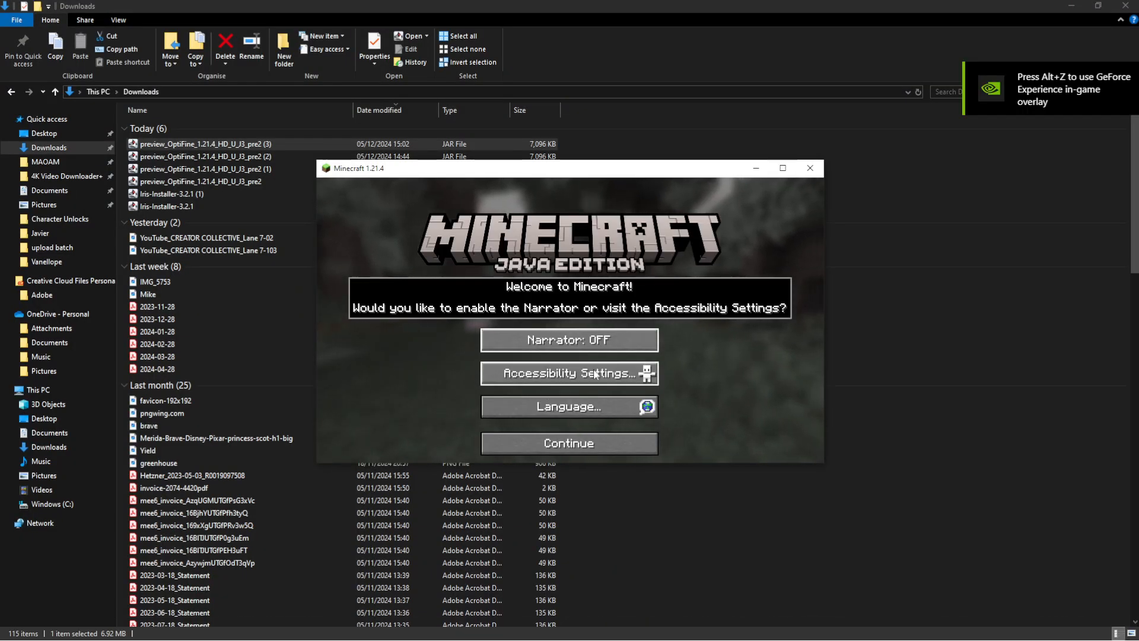
left_click(569, 443)
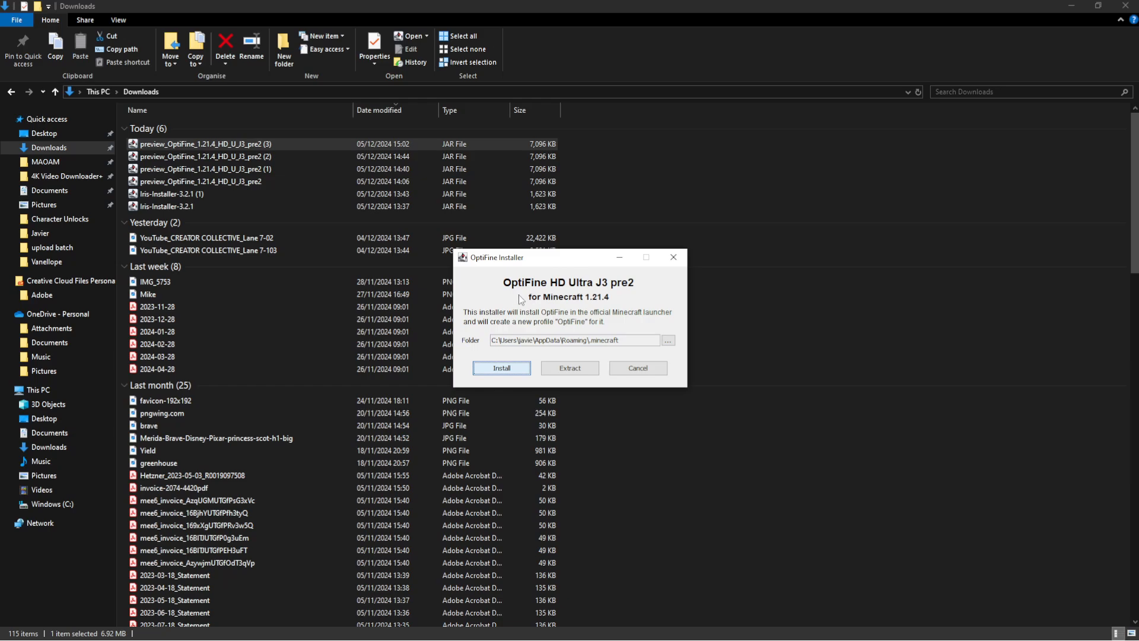
left_click(501, 367)
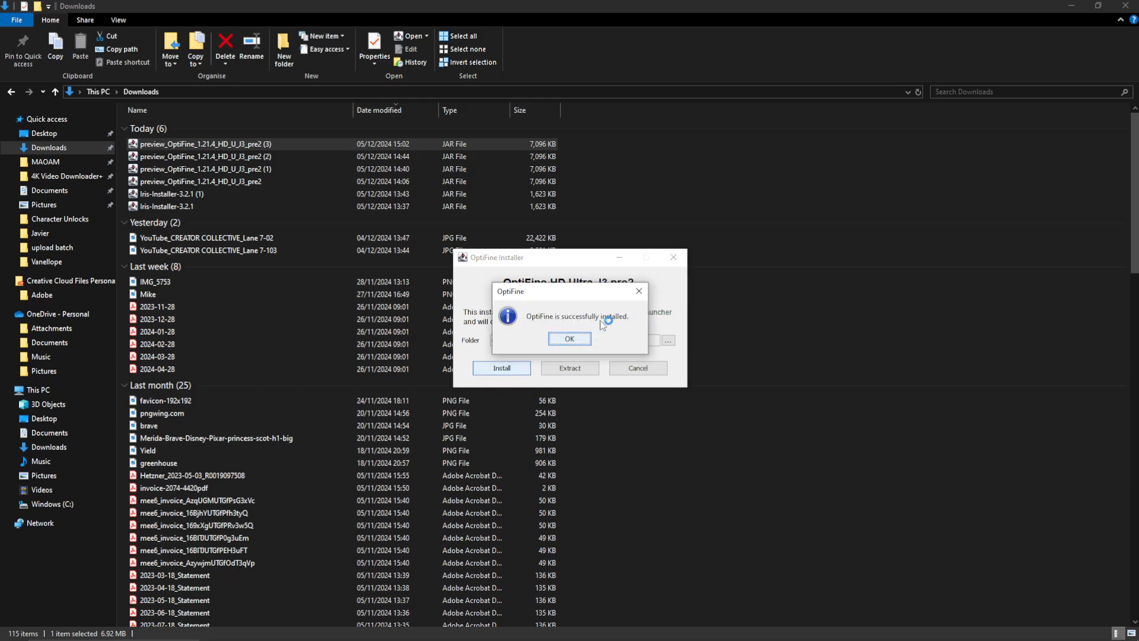
left_click(569, 339)
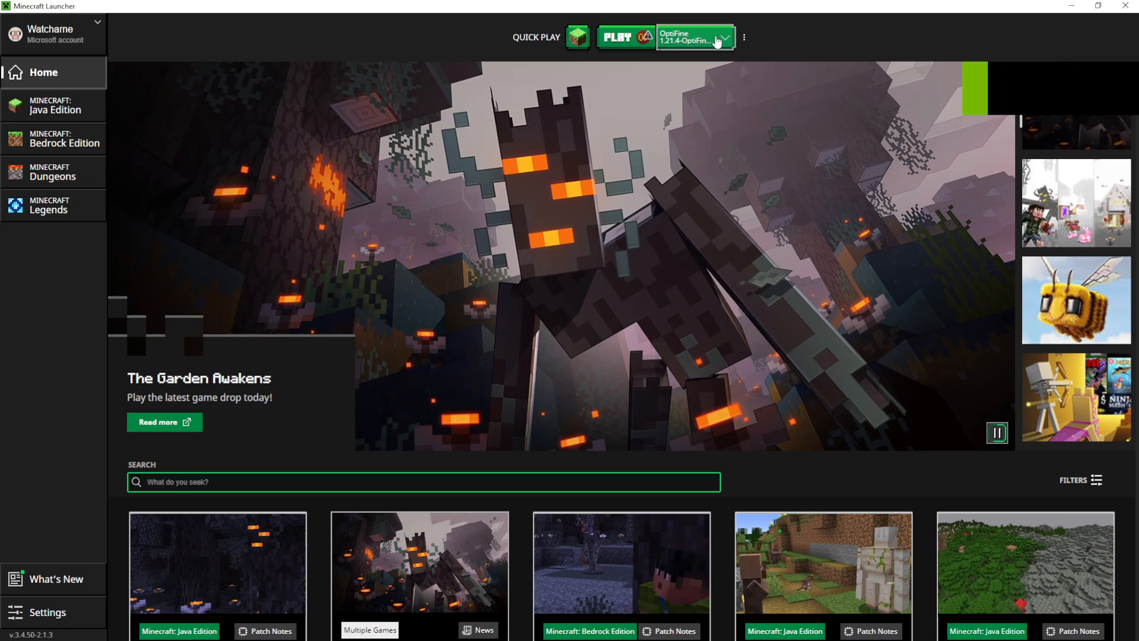
left_click(725, 36)
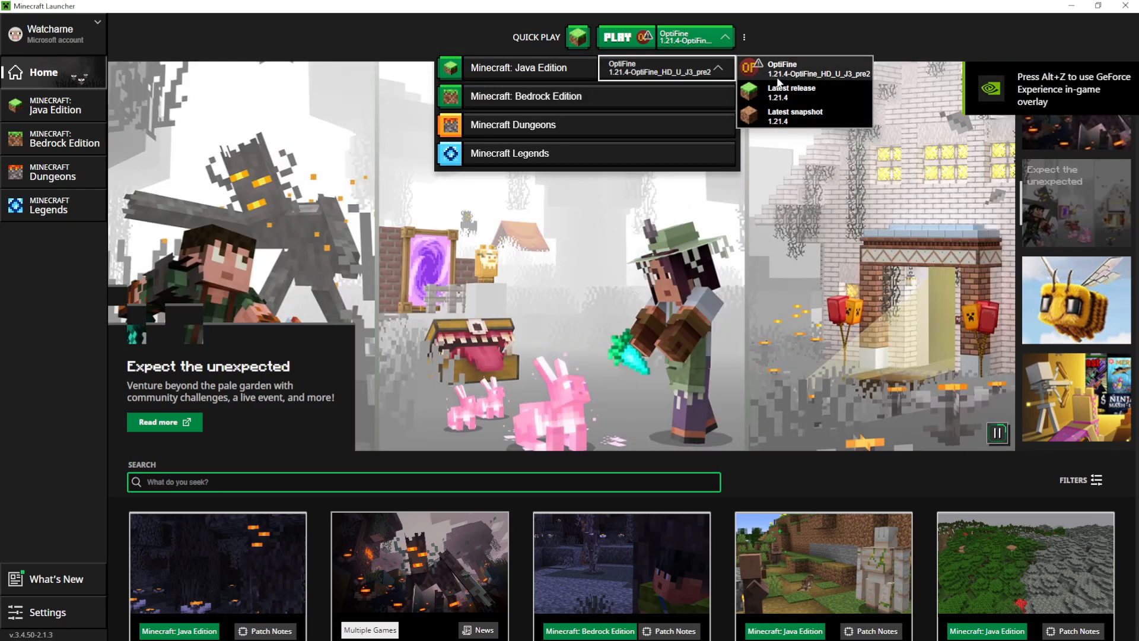
left_click(623, 36)
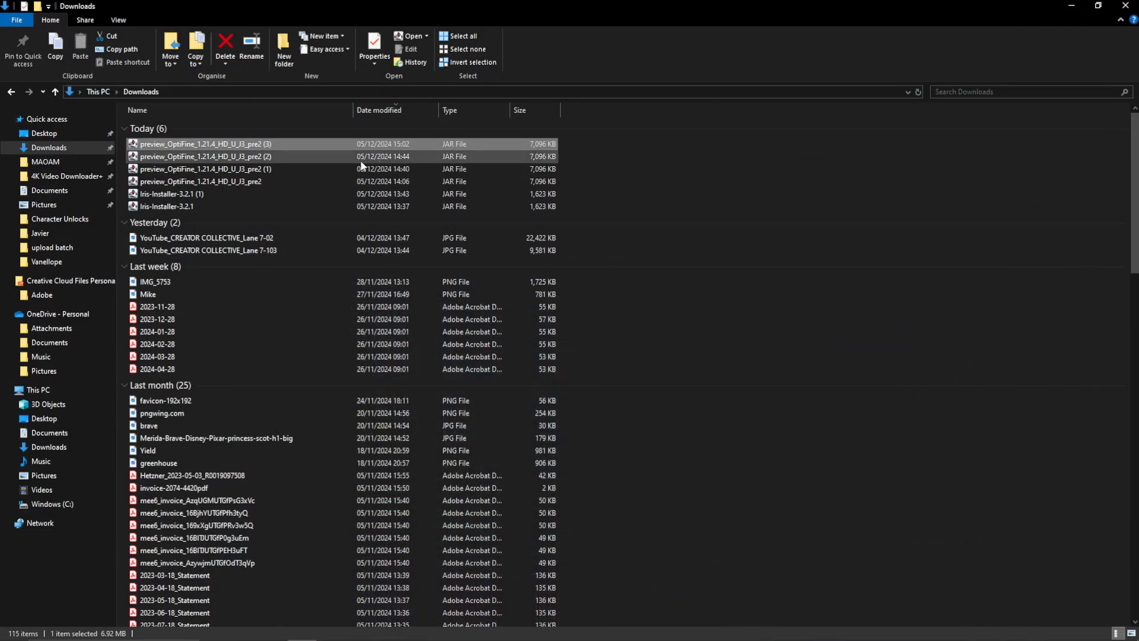
Extract the OptiFine 1.21.4 HD U J3 pre2 MOD jar into Downloads.
double_click(204, 144)
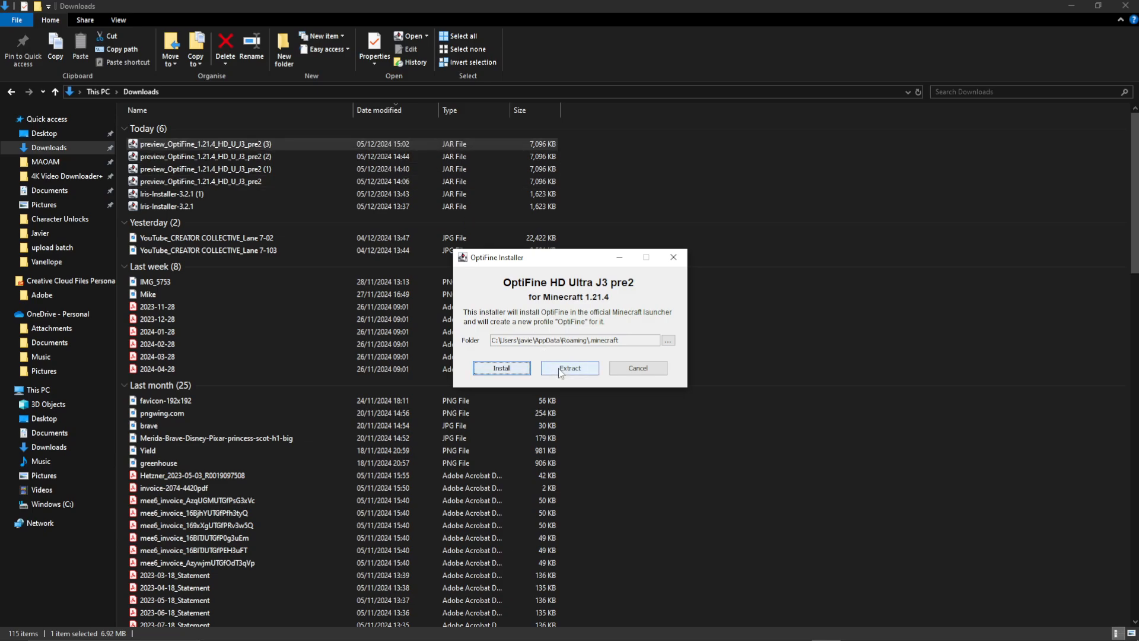
left_click(570, 367)
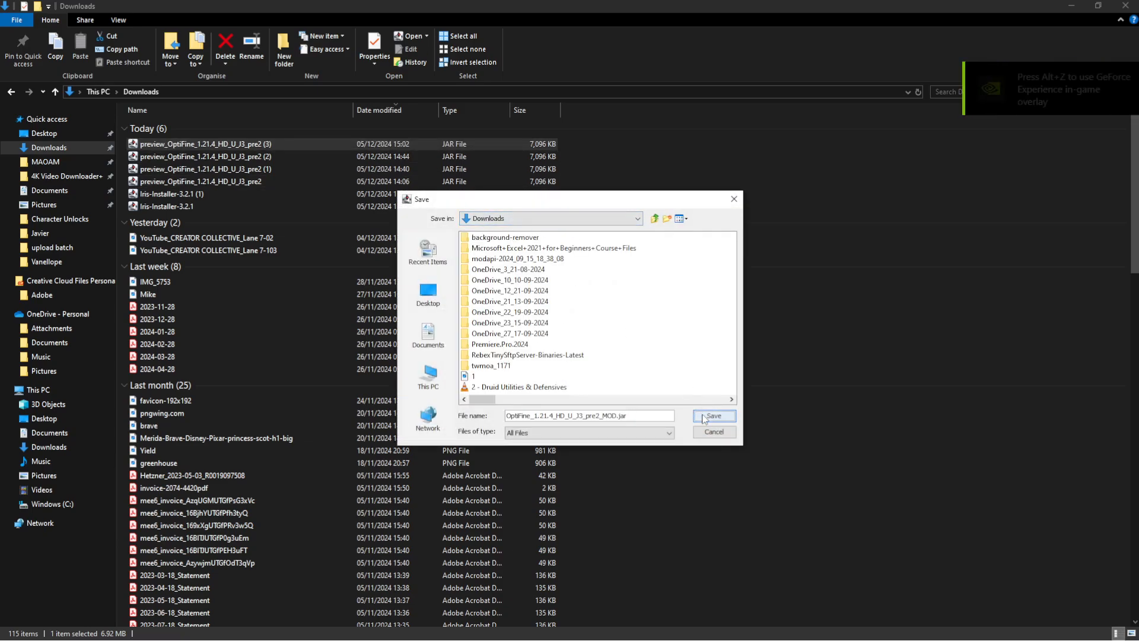
left_click(712, 415)
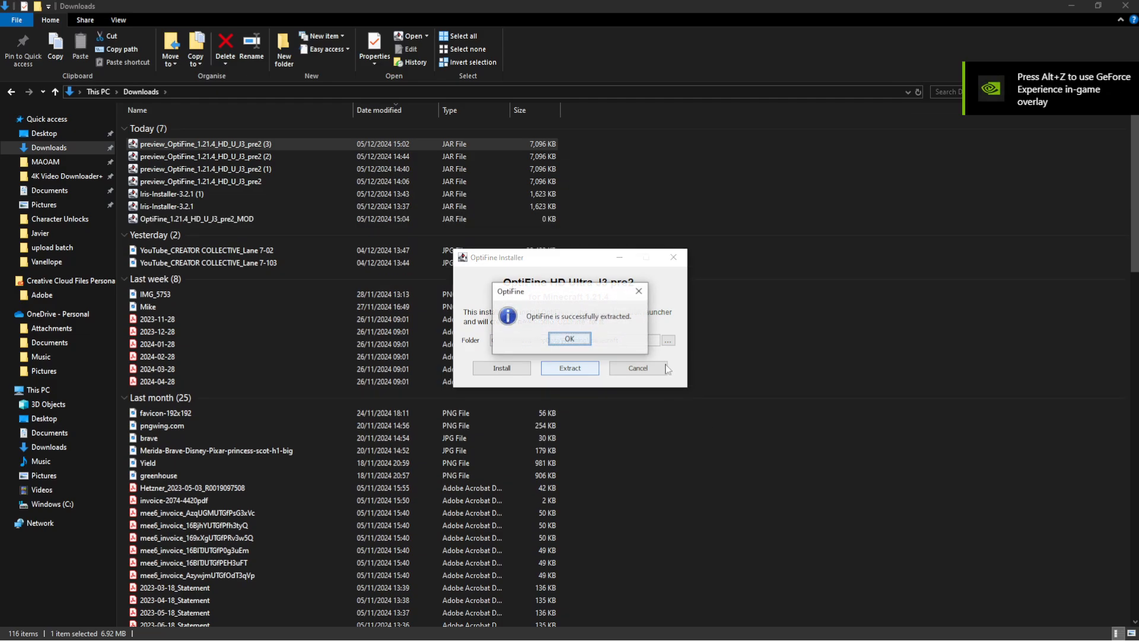
left_click(569, 339)
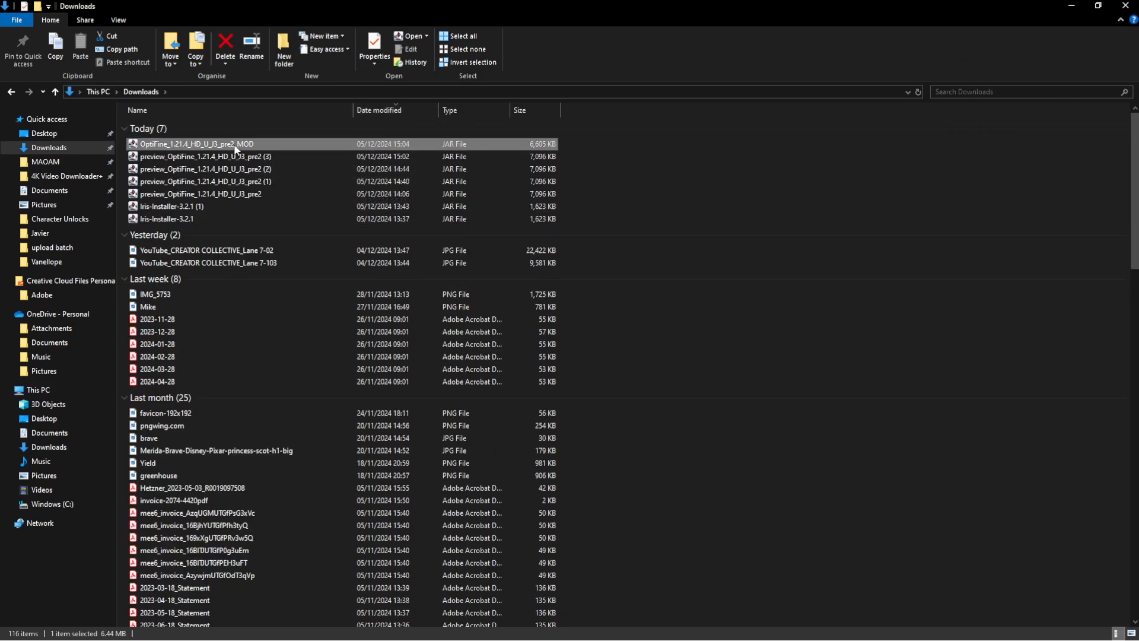
mouse_move(218, 156)
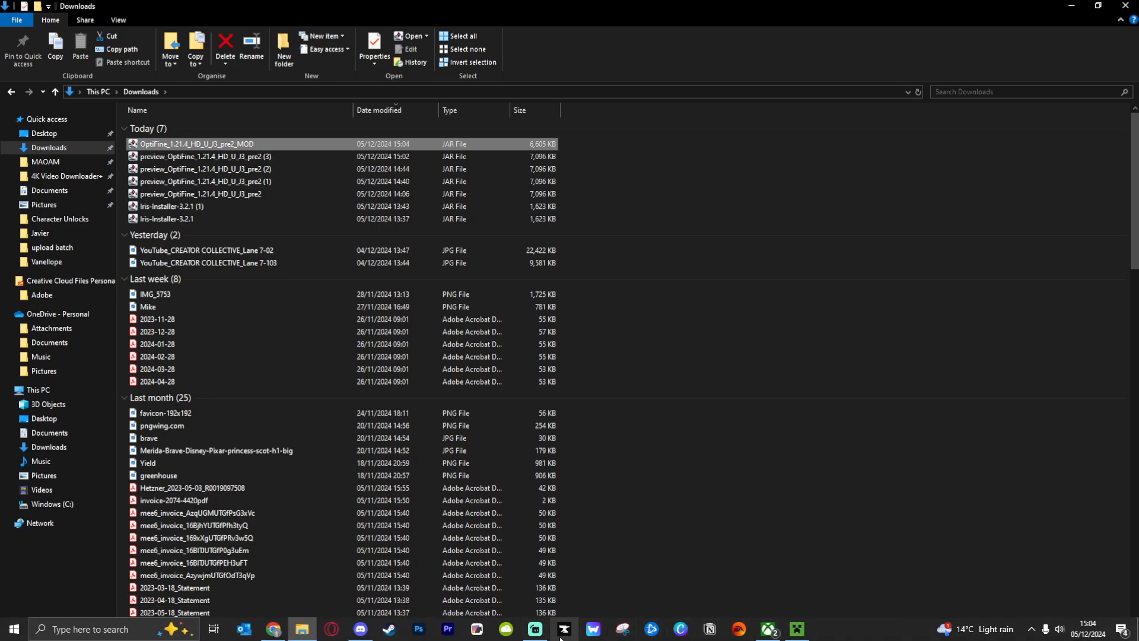
mouse_move(563, 628)
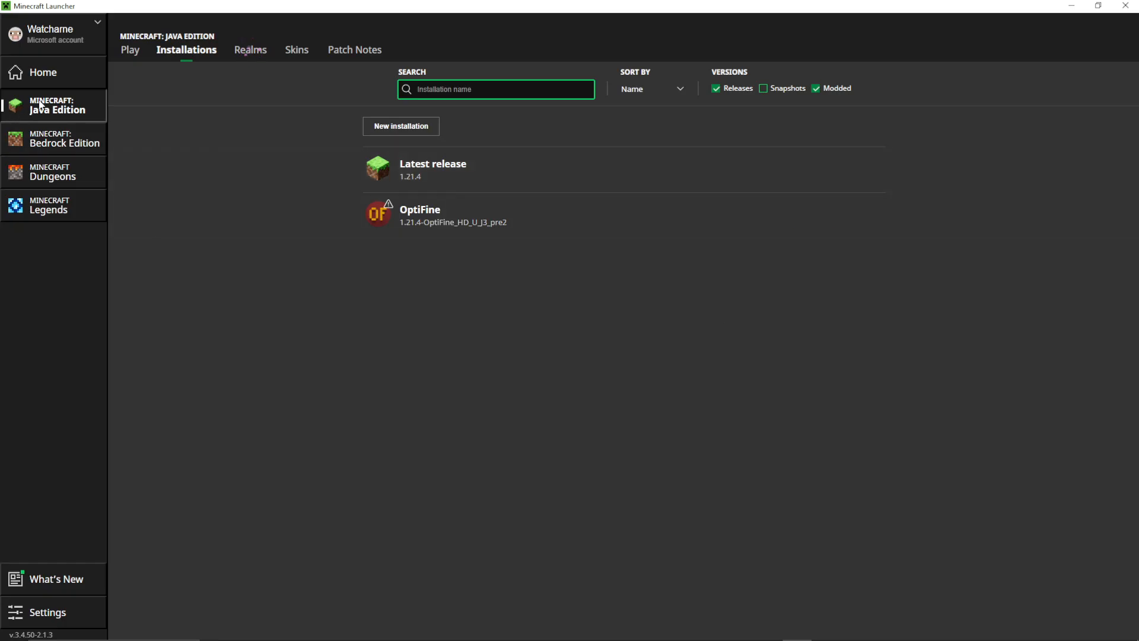
Open the .minecraft folder from the Java Edition Installations list's folder icon.
left_click(43, 72)
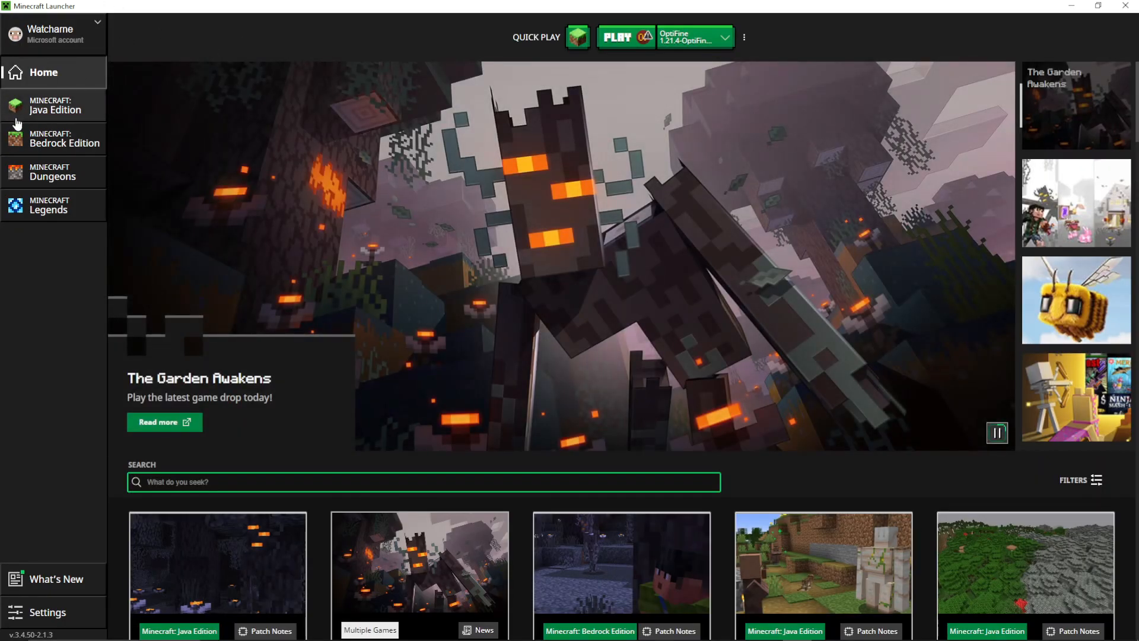
left_click(55, 104)
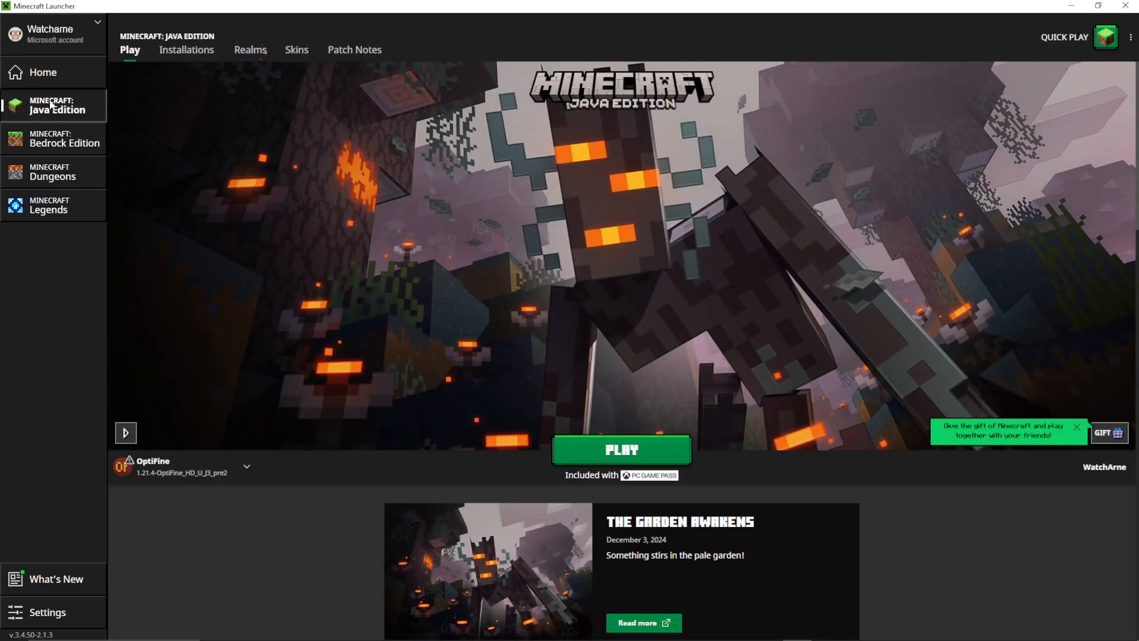
left_click(186, 49)
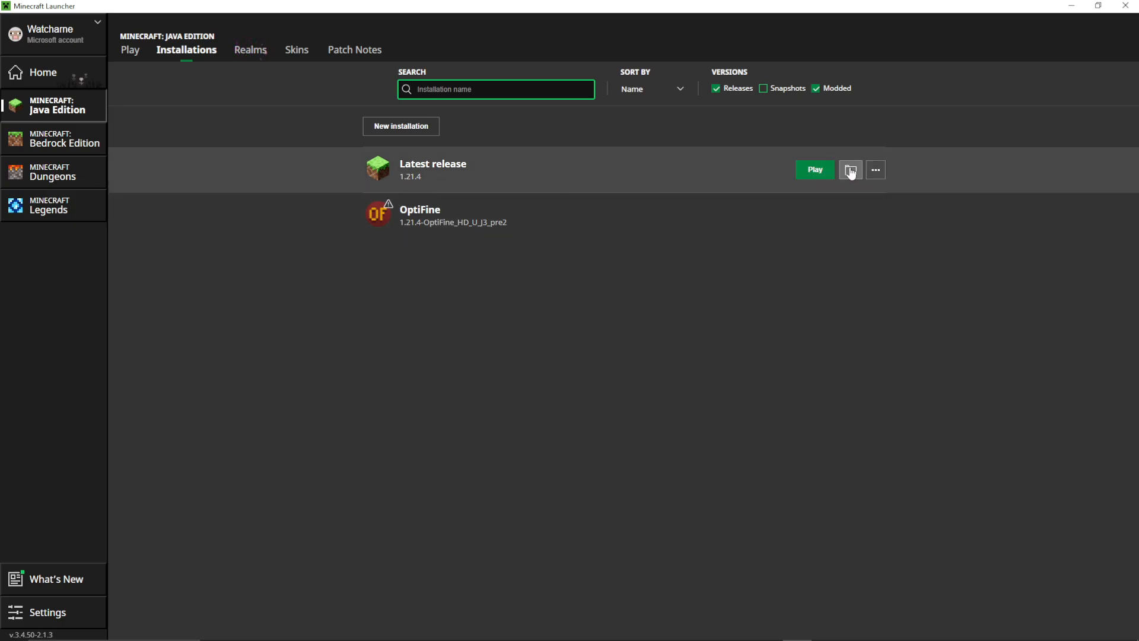
left_click(850, 169)
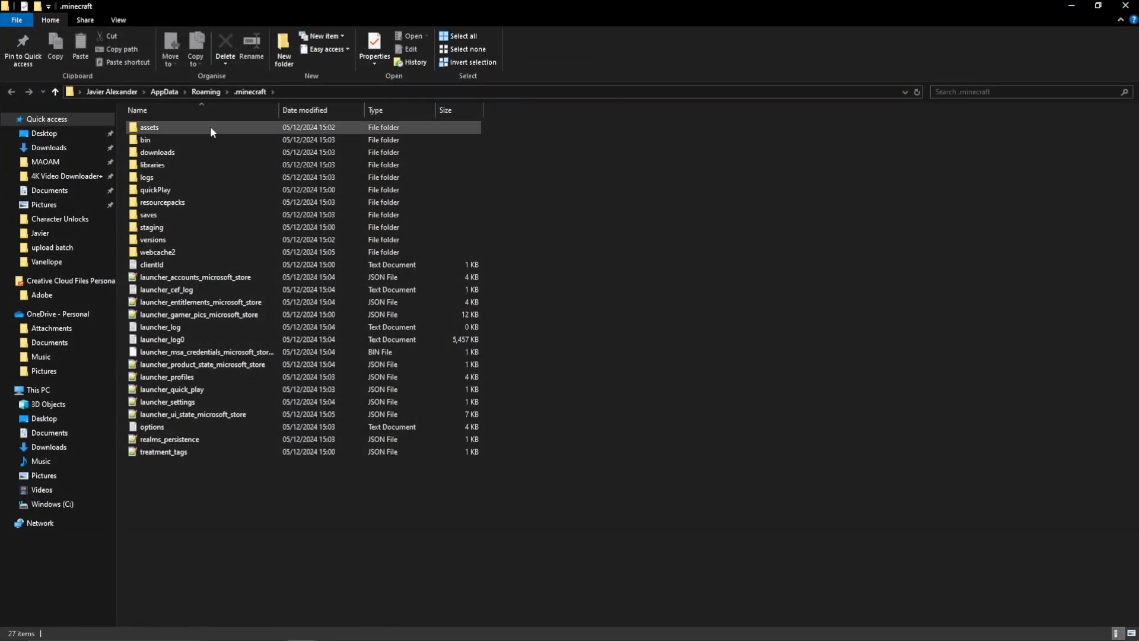
Create and open a 'mods' folder in .minecraft, then select the OptiFine MOD jar in Downloads.
left_click(157, 151)
type("mods")
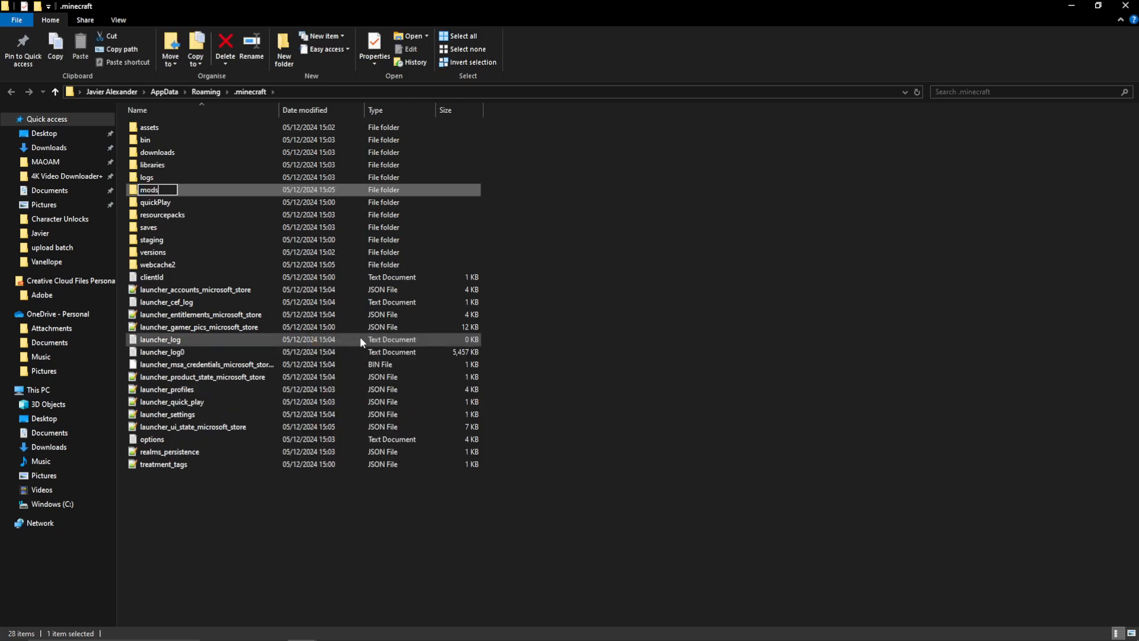
double_click(148, 190)
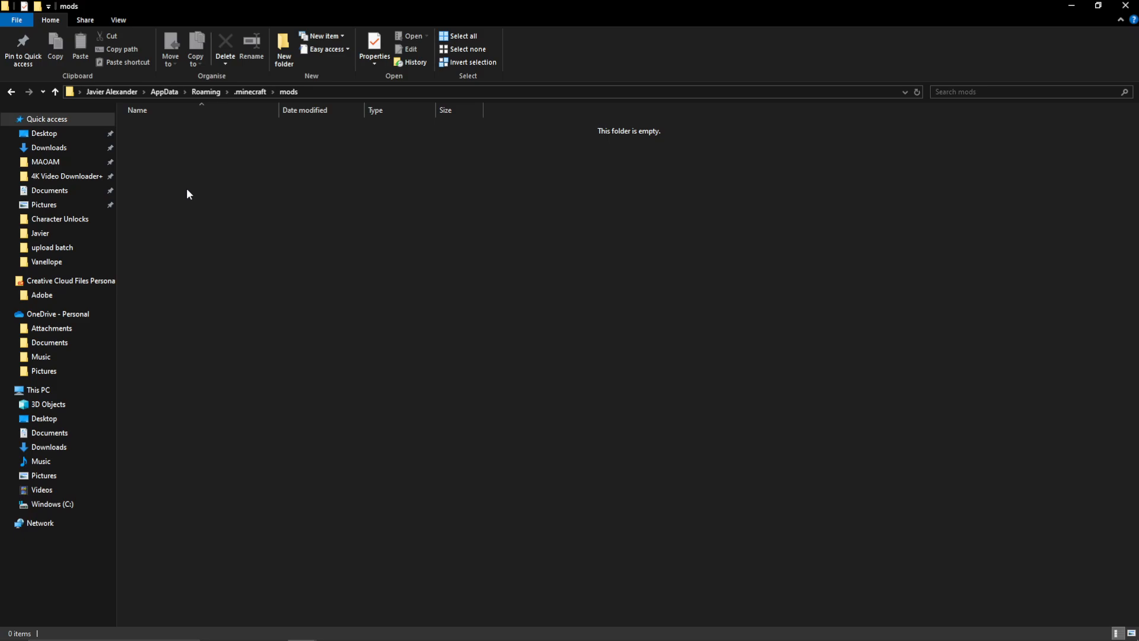
left_click(49, 148)
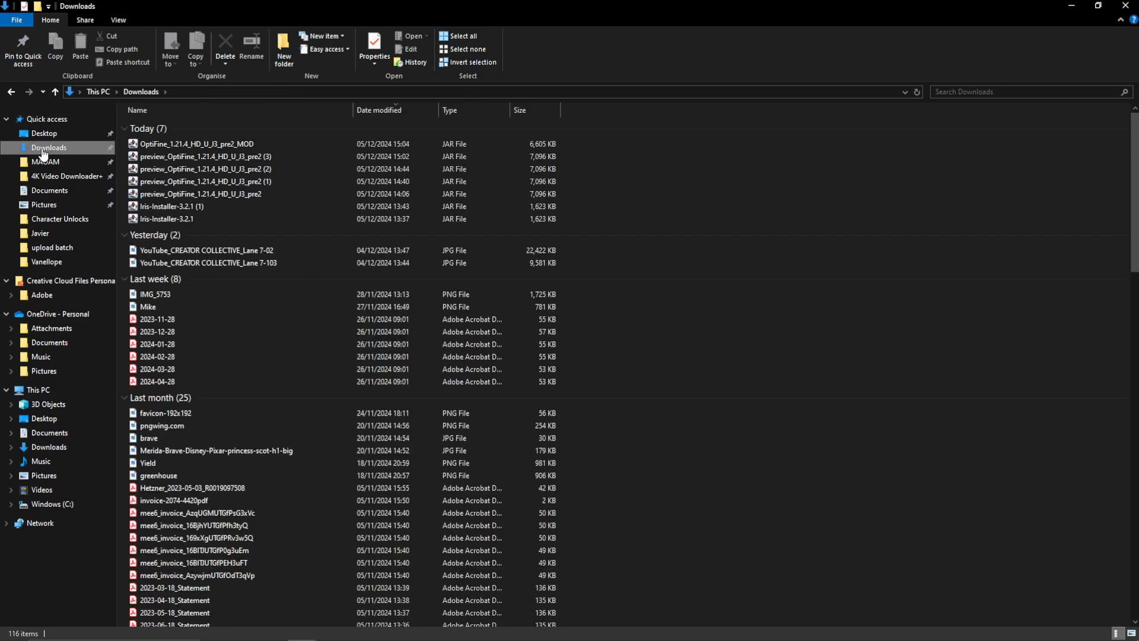
left_click(196, 144)
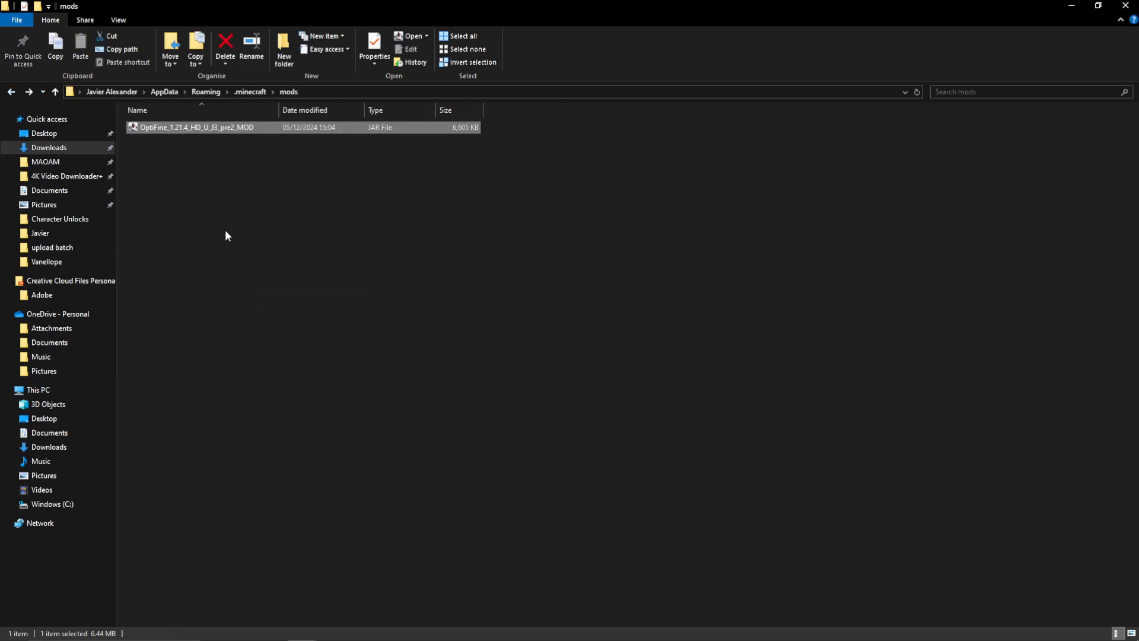
mouse_move(227, 232)
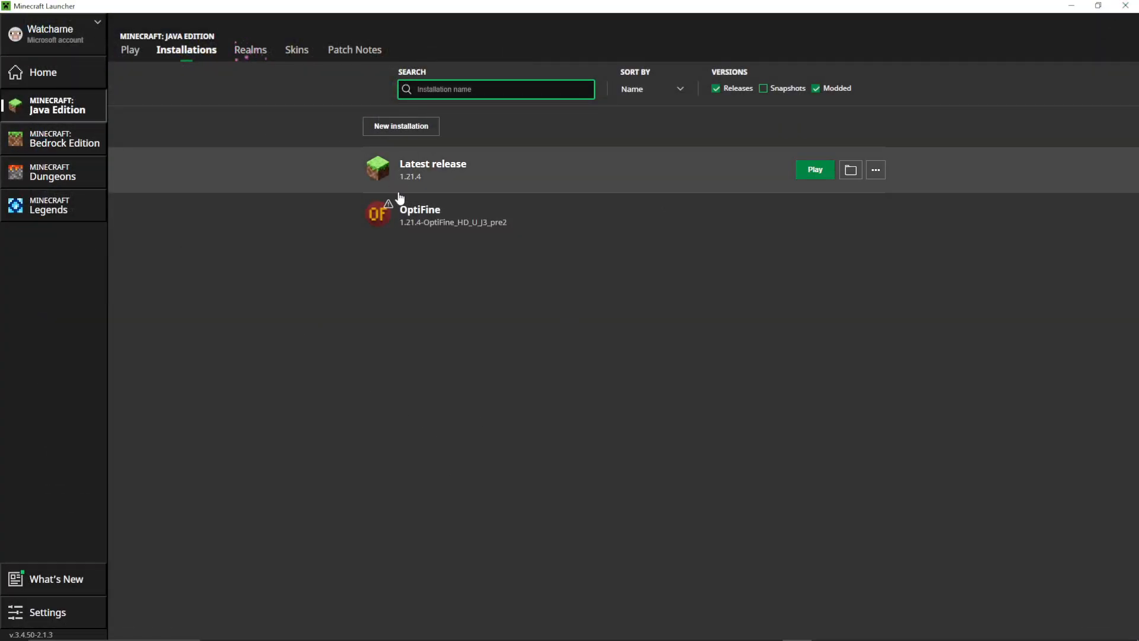
Play the OptiFine installation, ticking 'I understand the risks' before confirming.
left_click(814, 168)
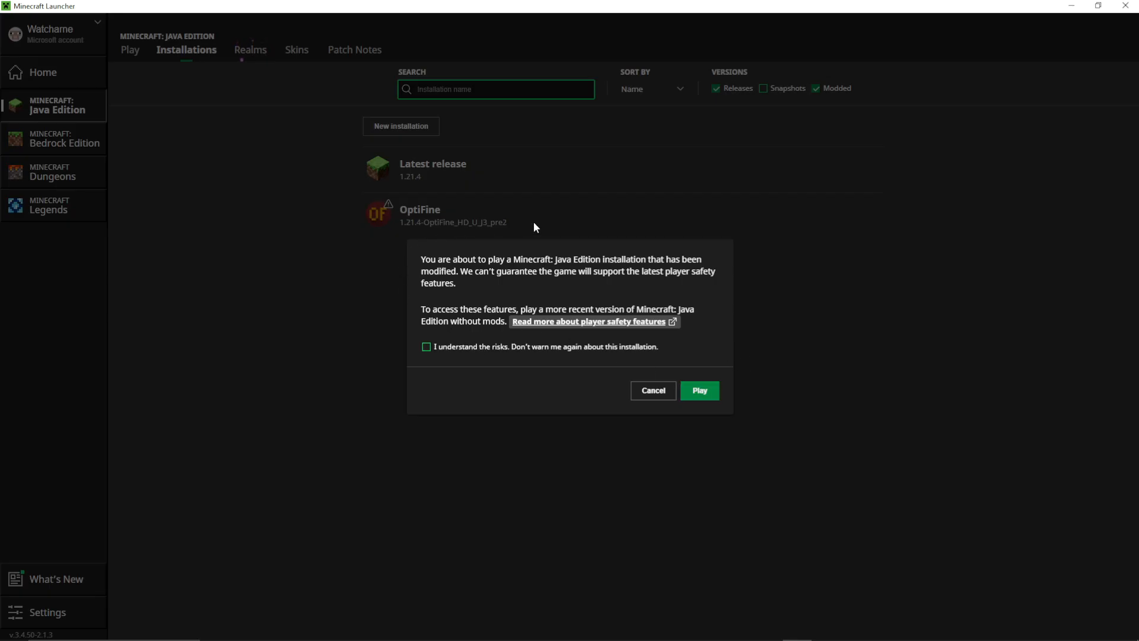
left_click(426, 346)
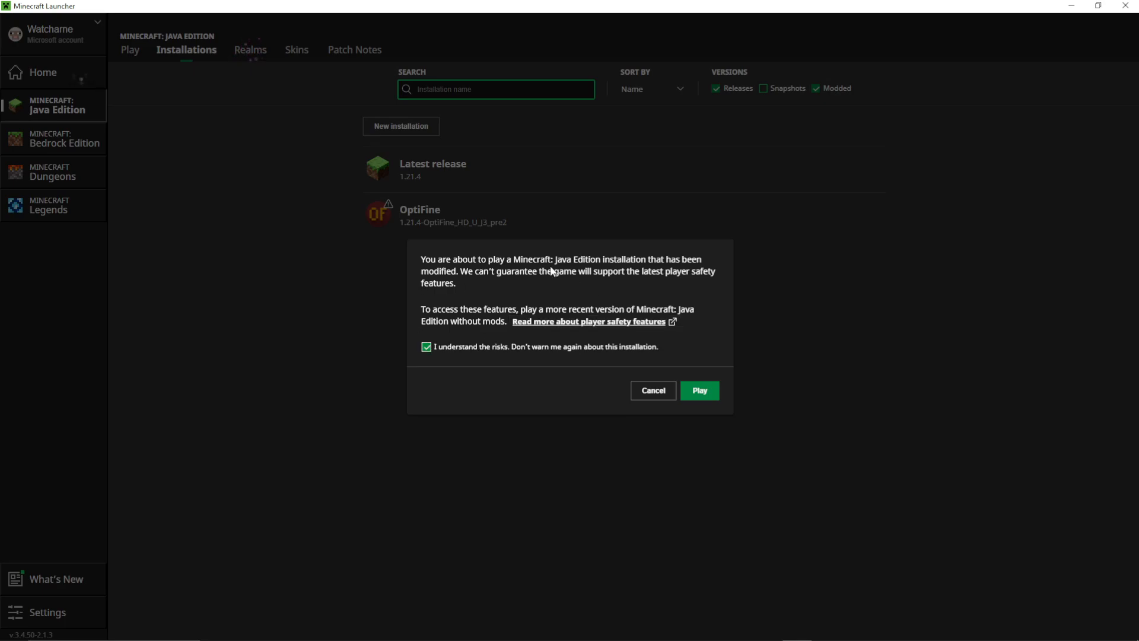
left_click(698, 390)
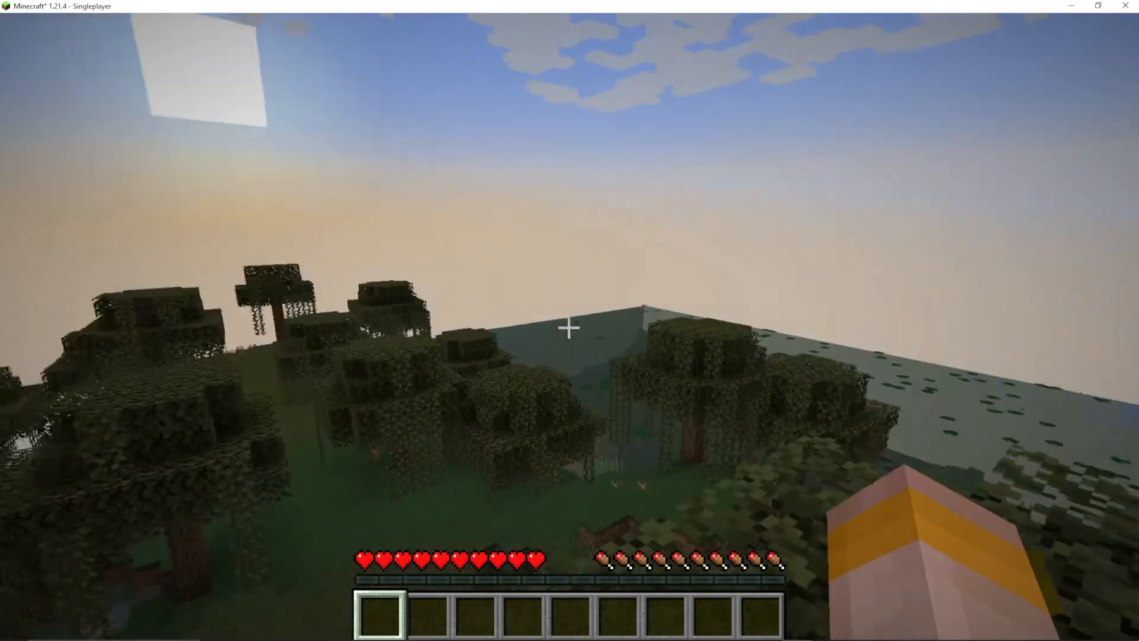
mouse_move(569, 327)
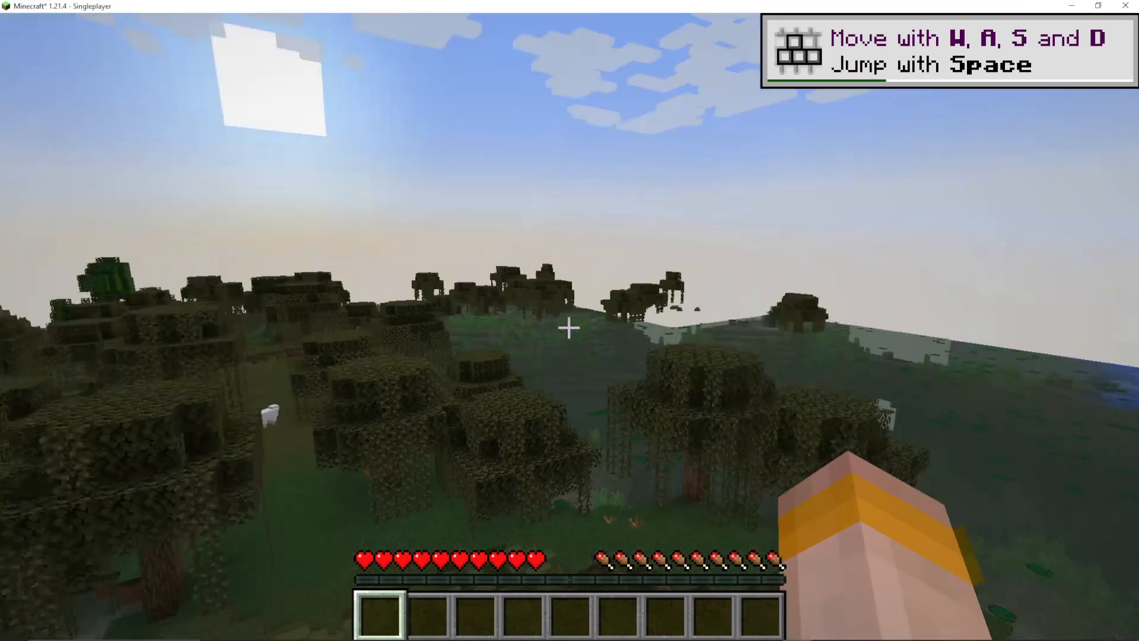
key("Escape")
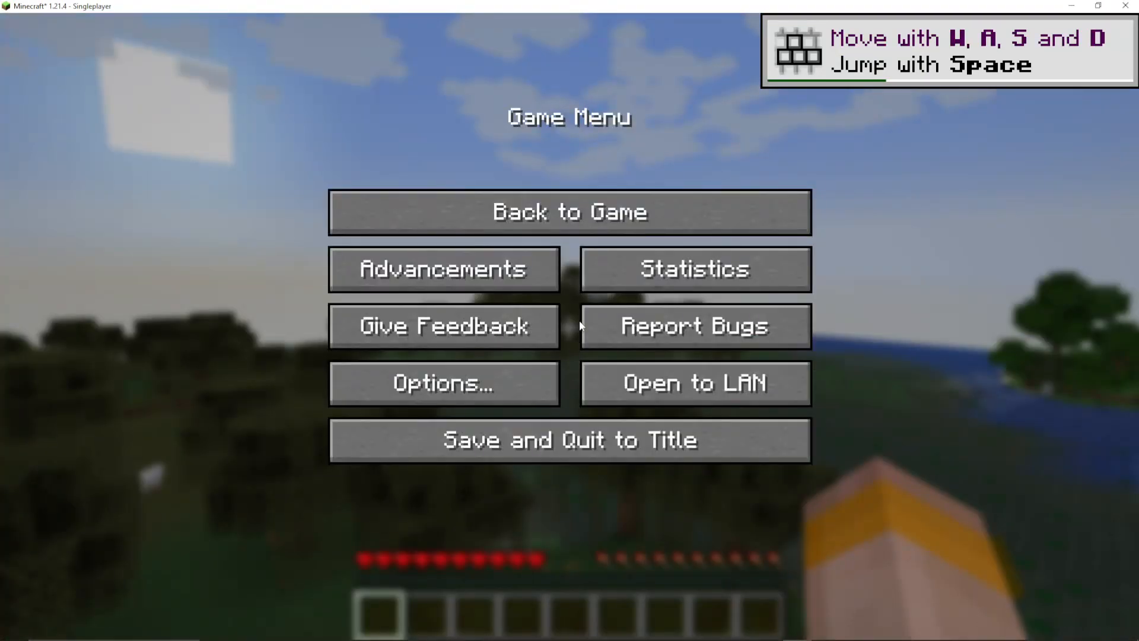
left_click(443, 382)
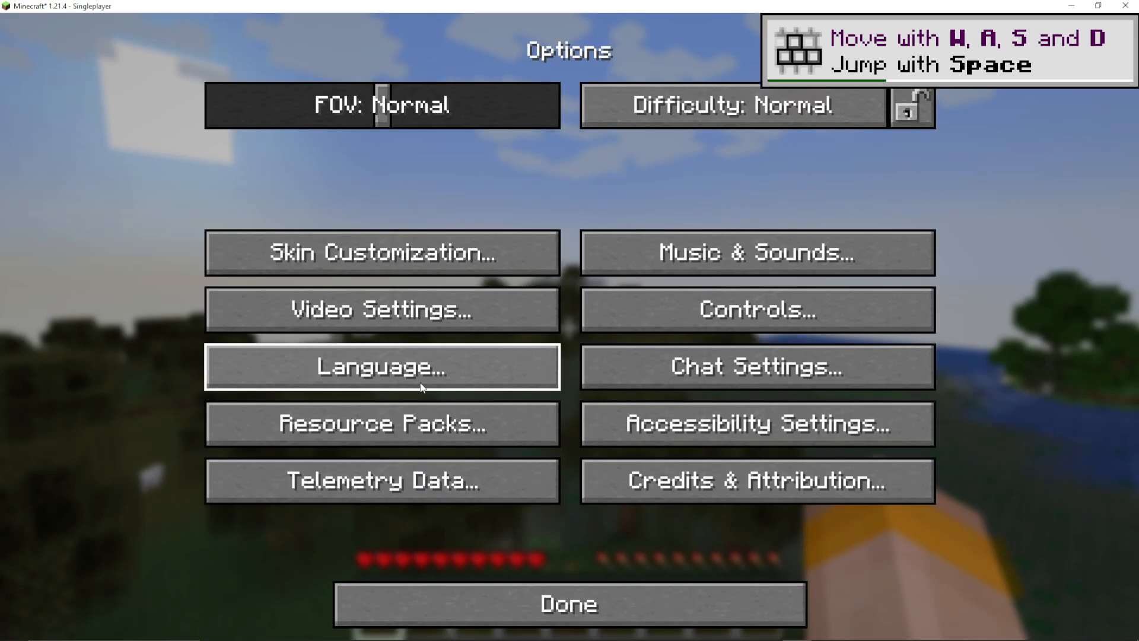
left_click(380, 309)
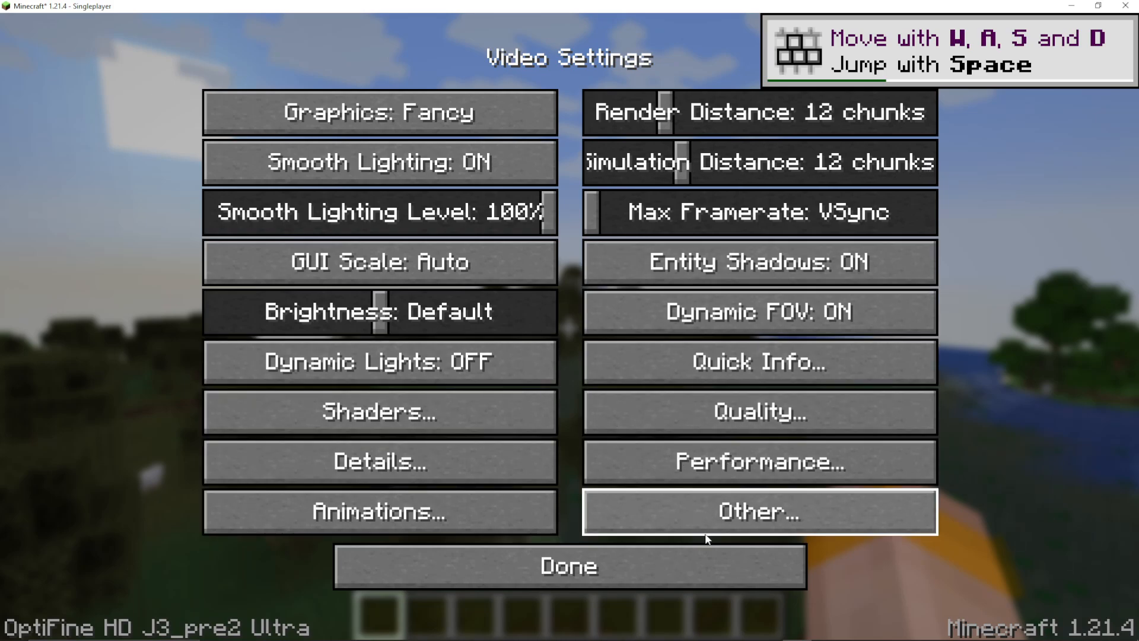
left_click(569, 566)
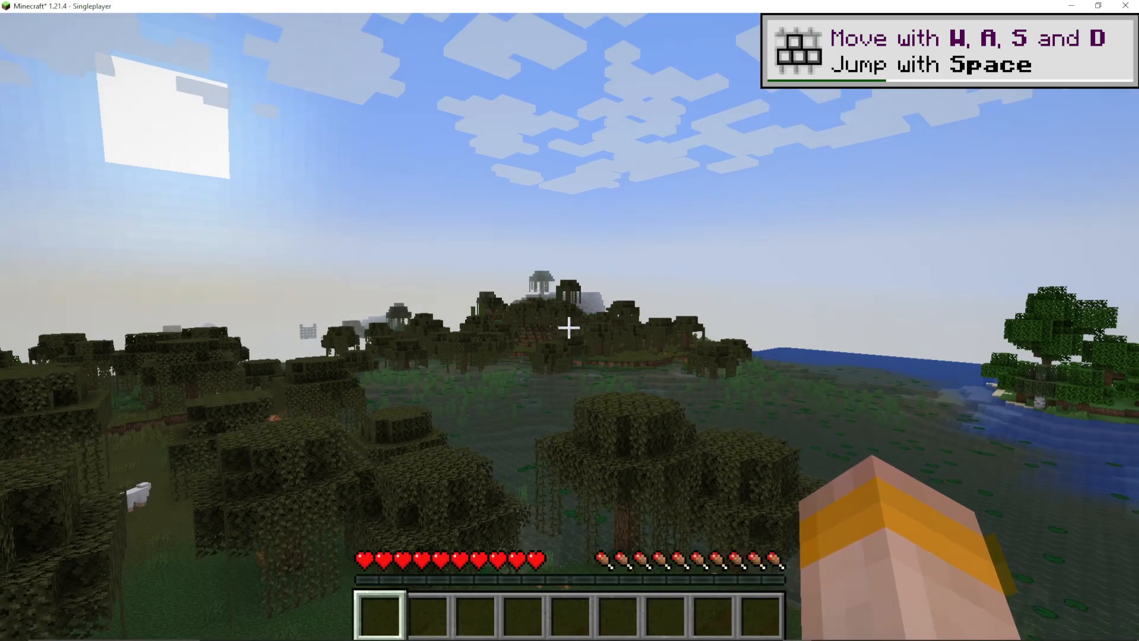